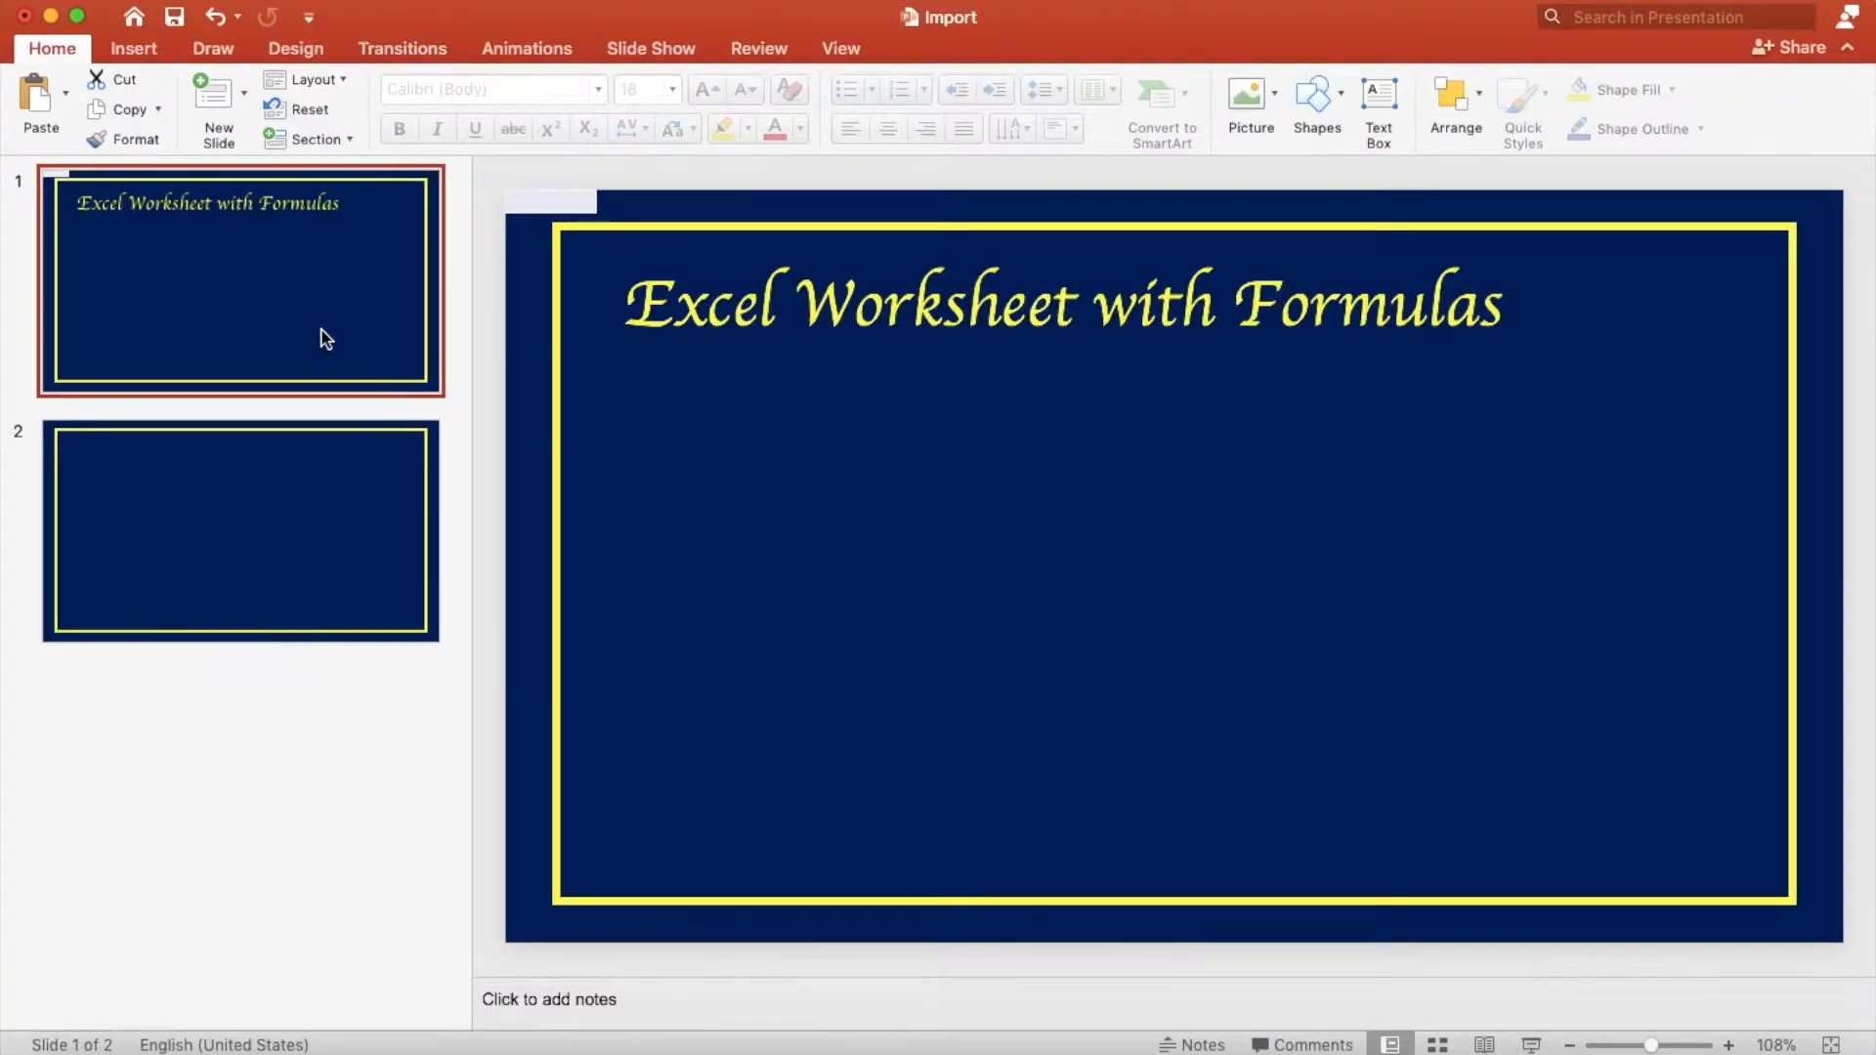
Step: Paste the copied Excel worksheet onto slide 1 as an embedded object shown as an icon
left_click(68, 98)
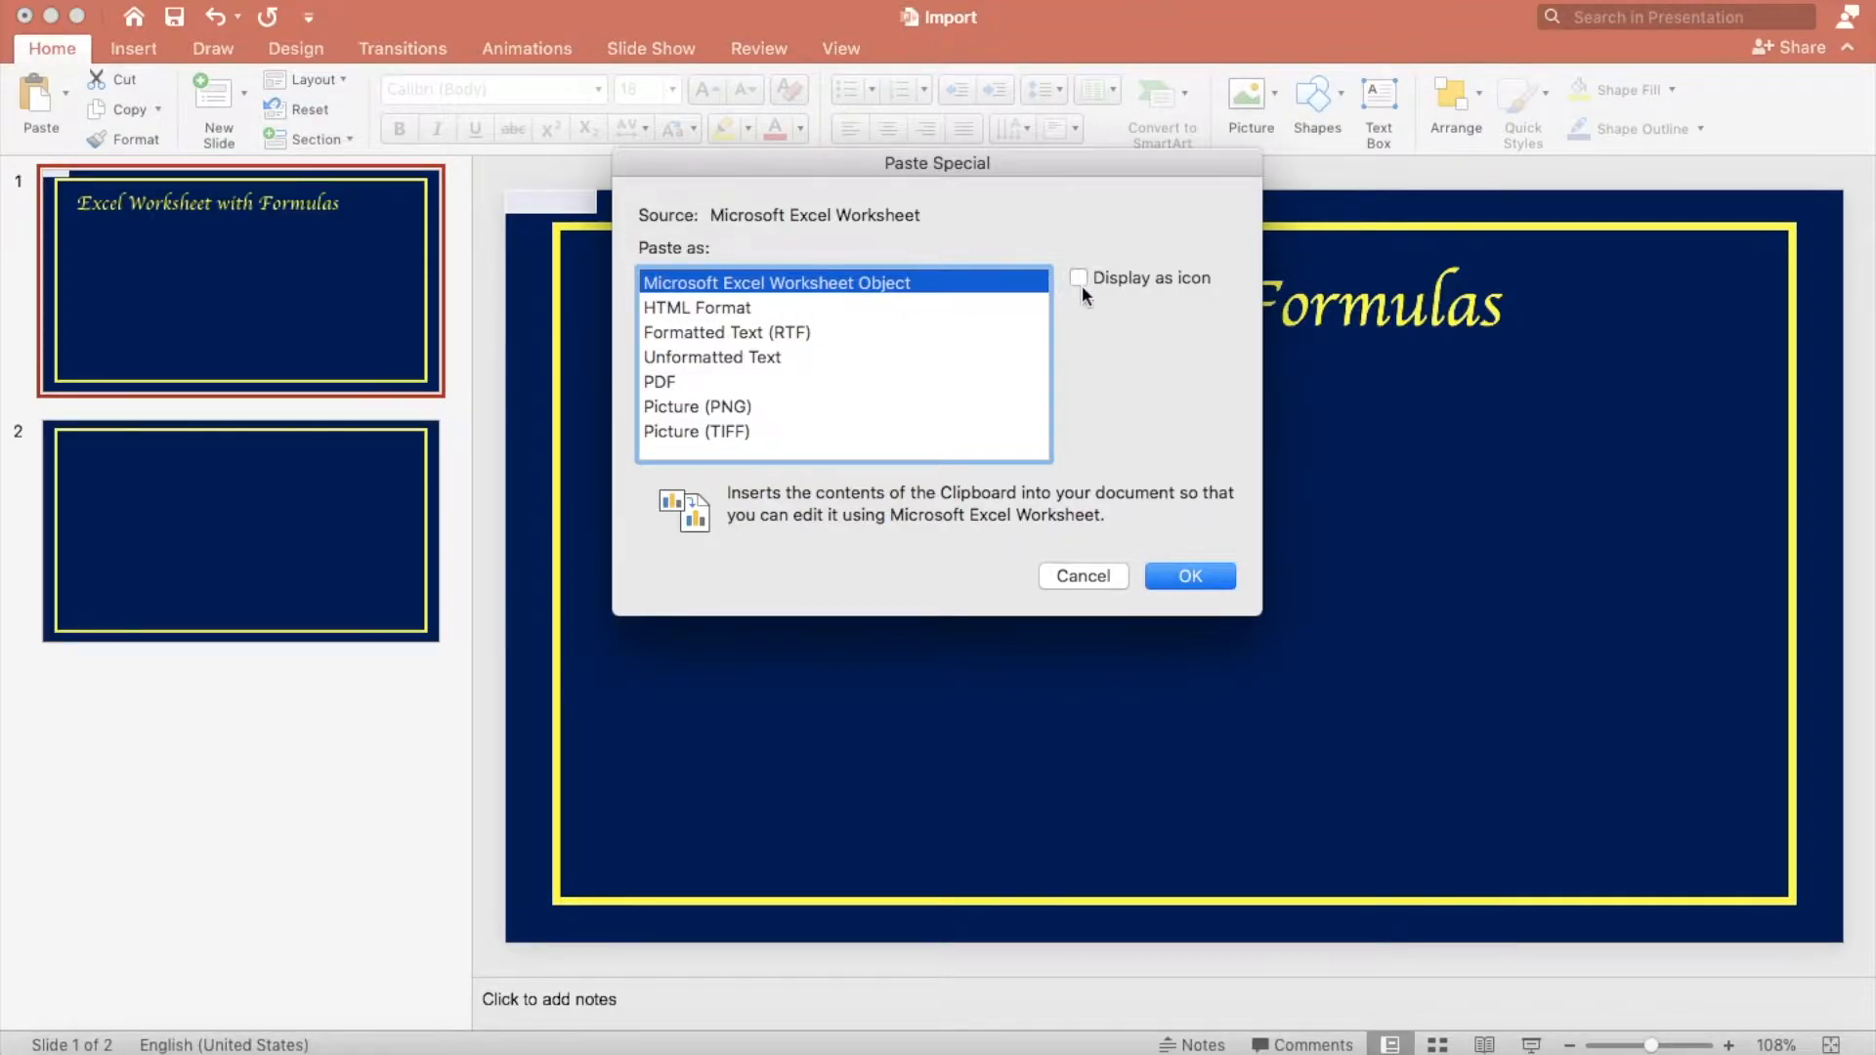
left_click(1078, 274)
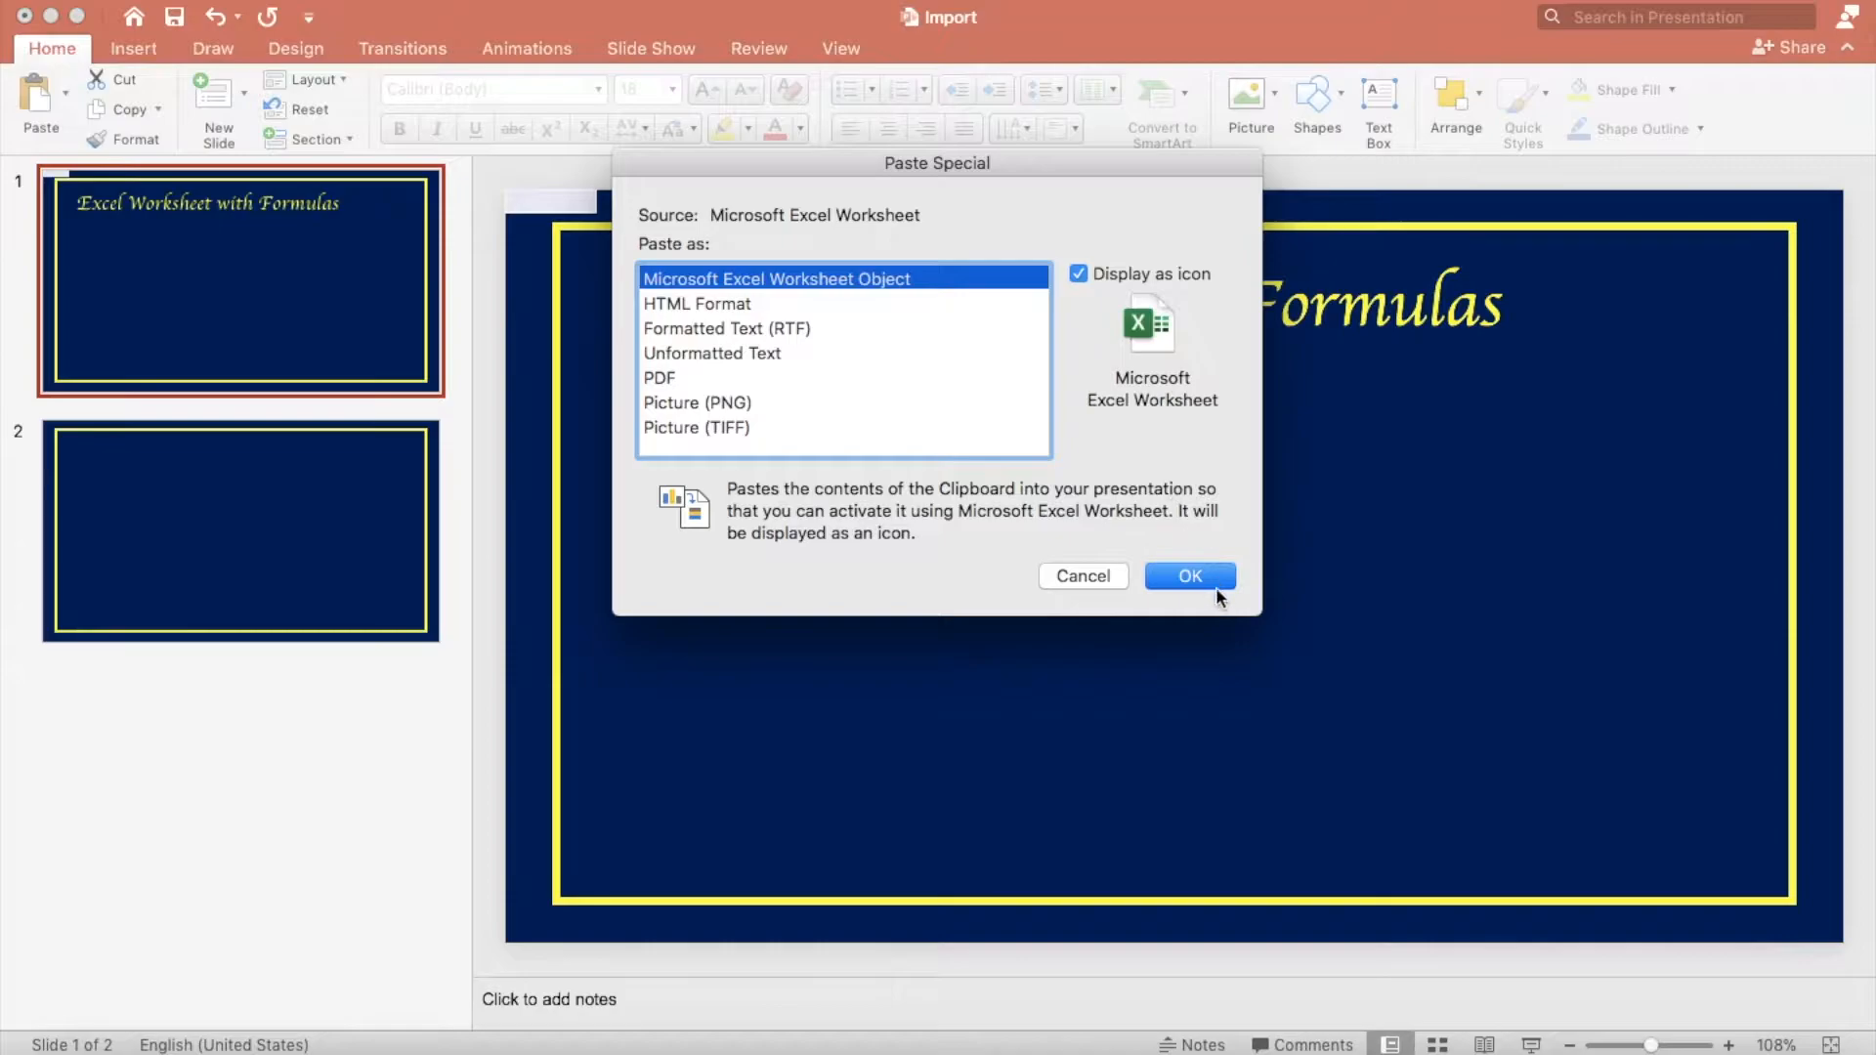
left_click(1189, 575)
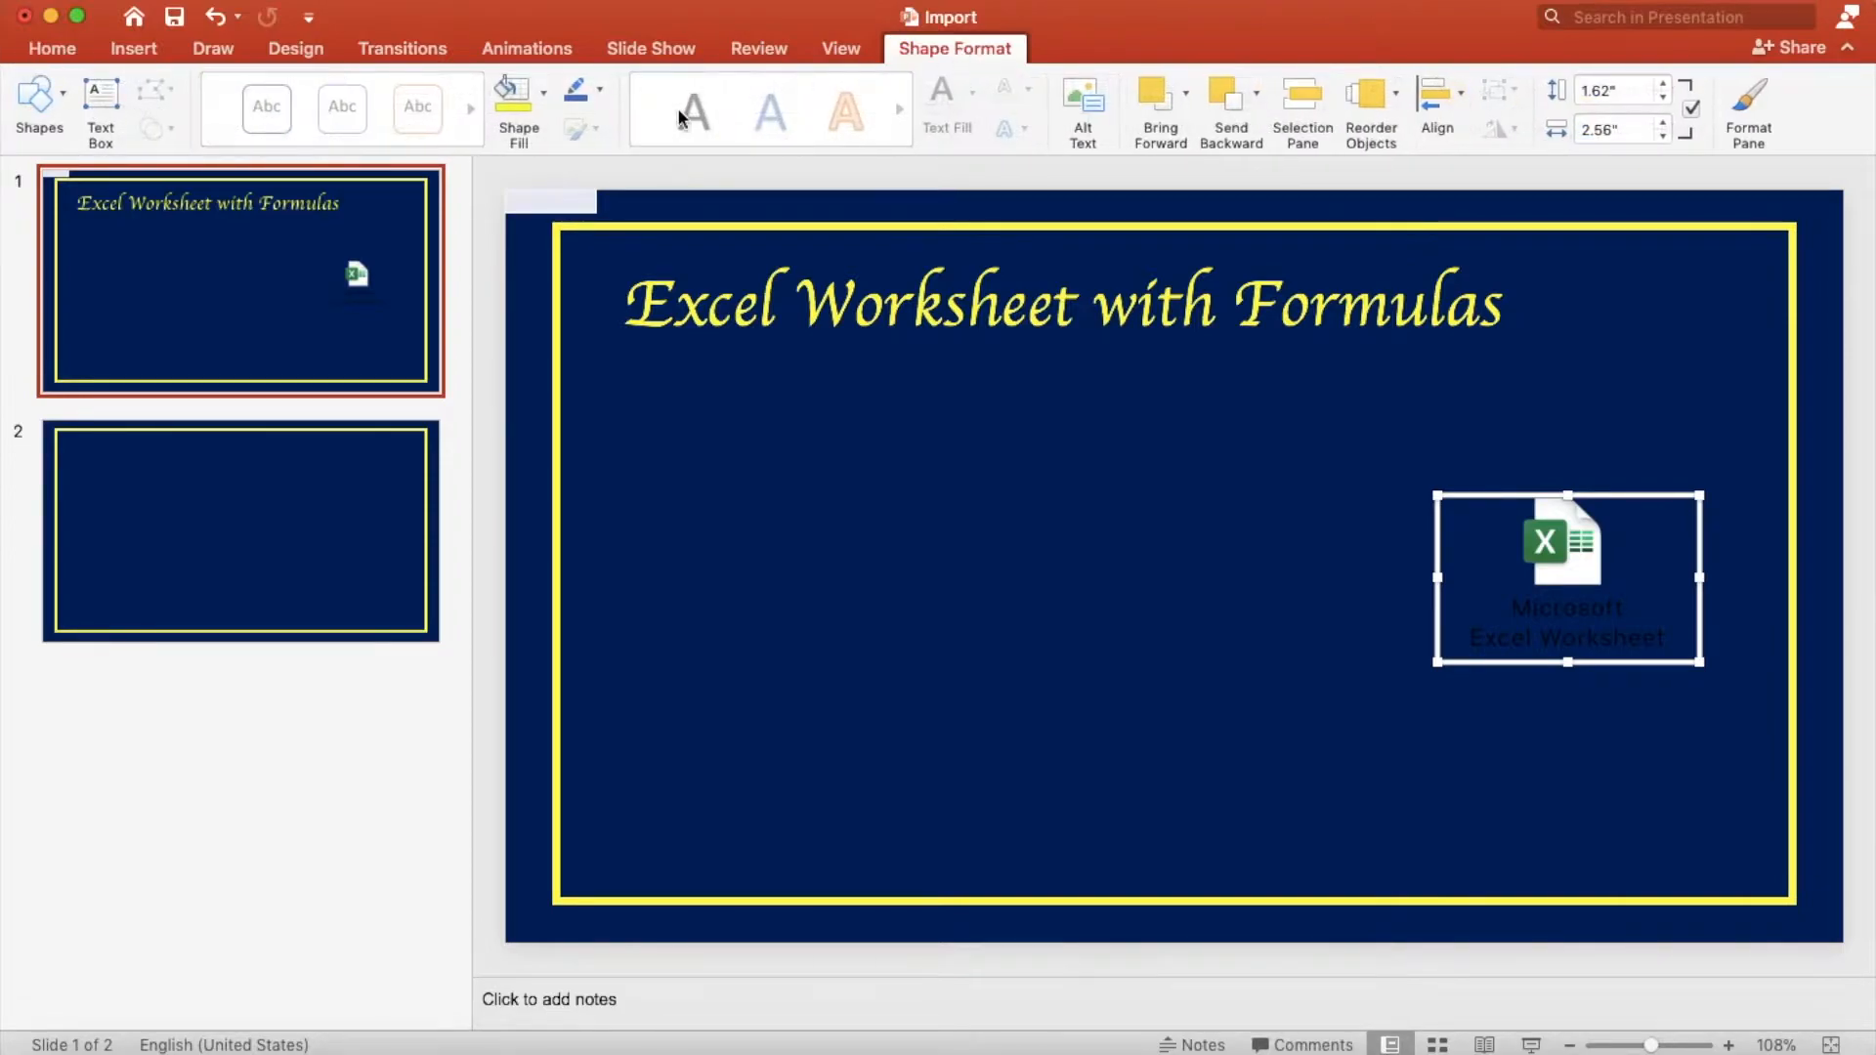
Step: Fill the embedded worksheet icon with Yellow from Standard Colors
left_click(507, 91)
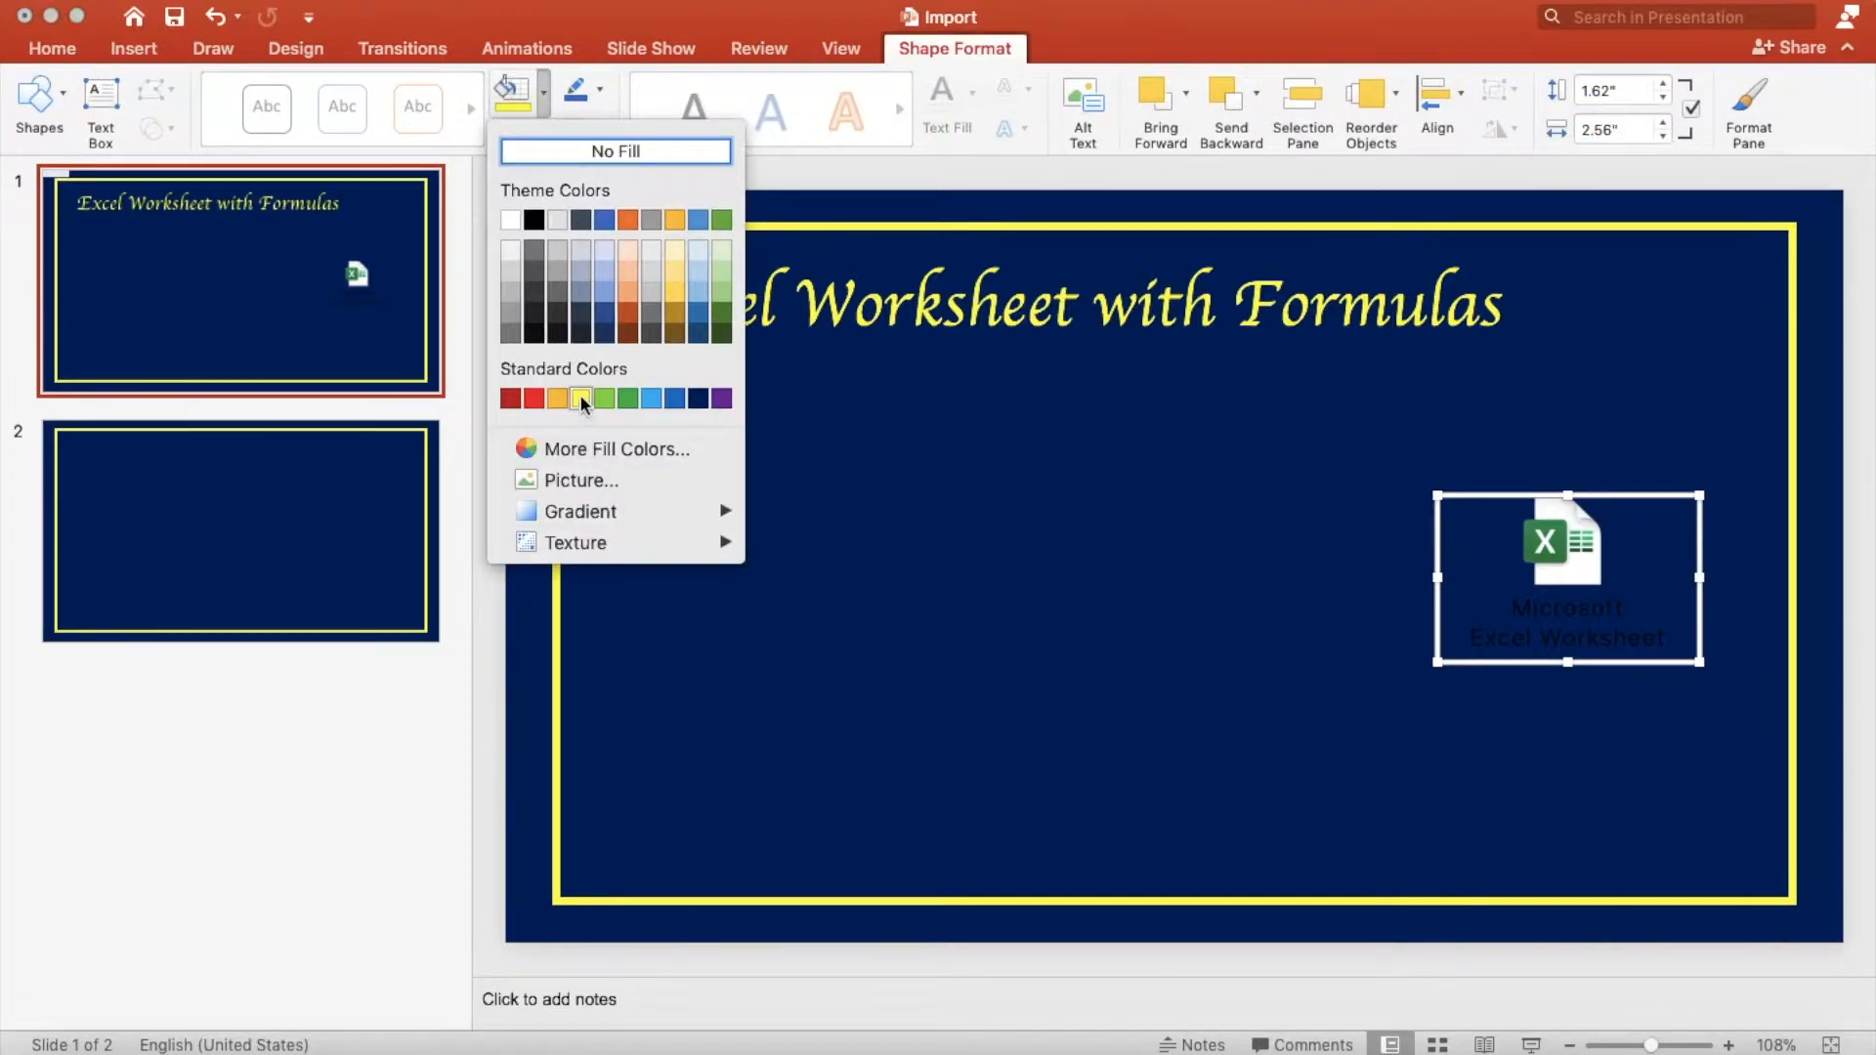
left_click(581, 399)
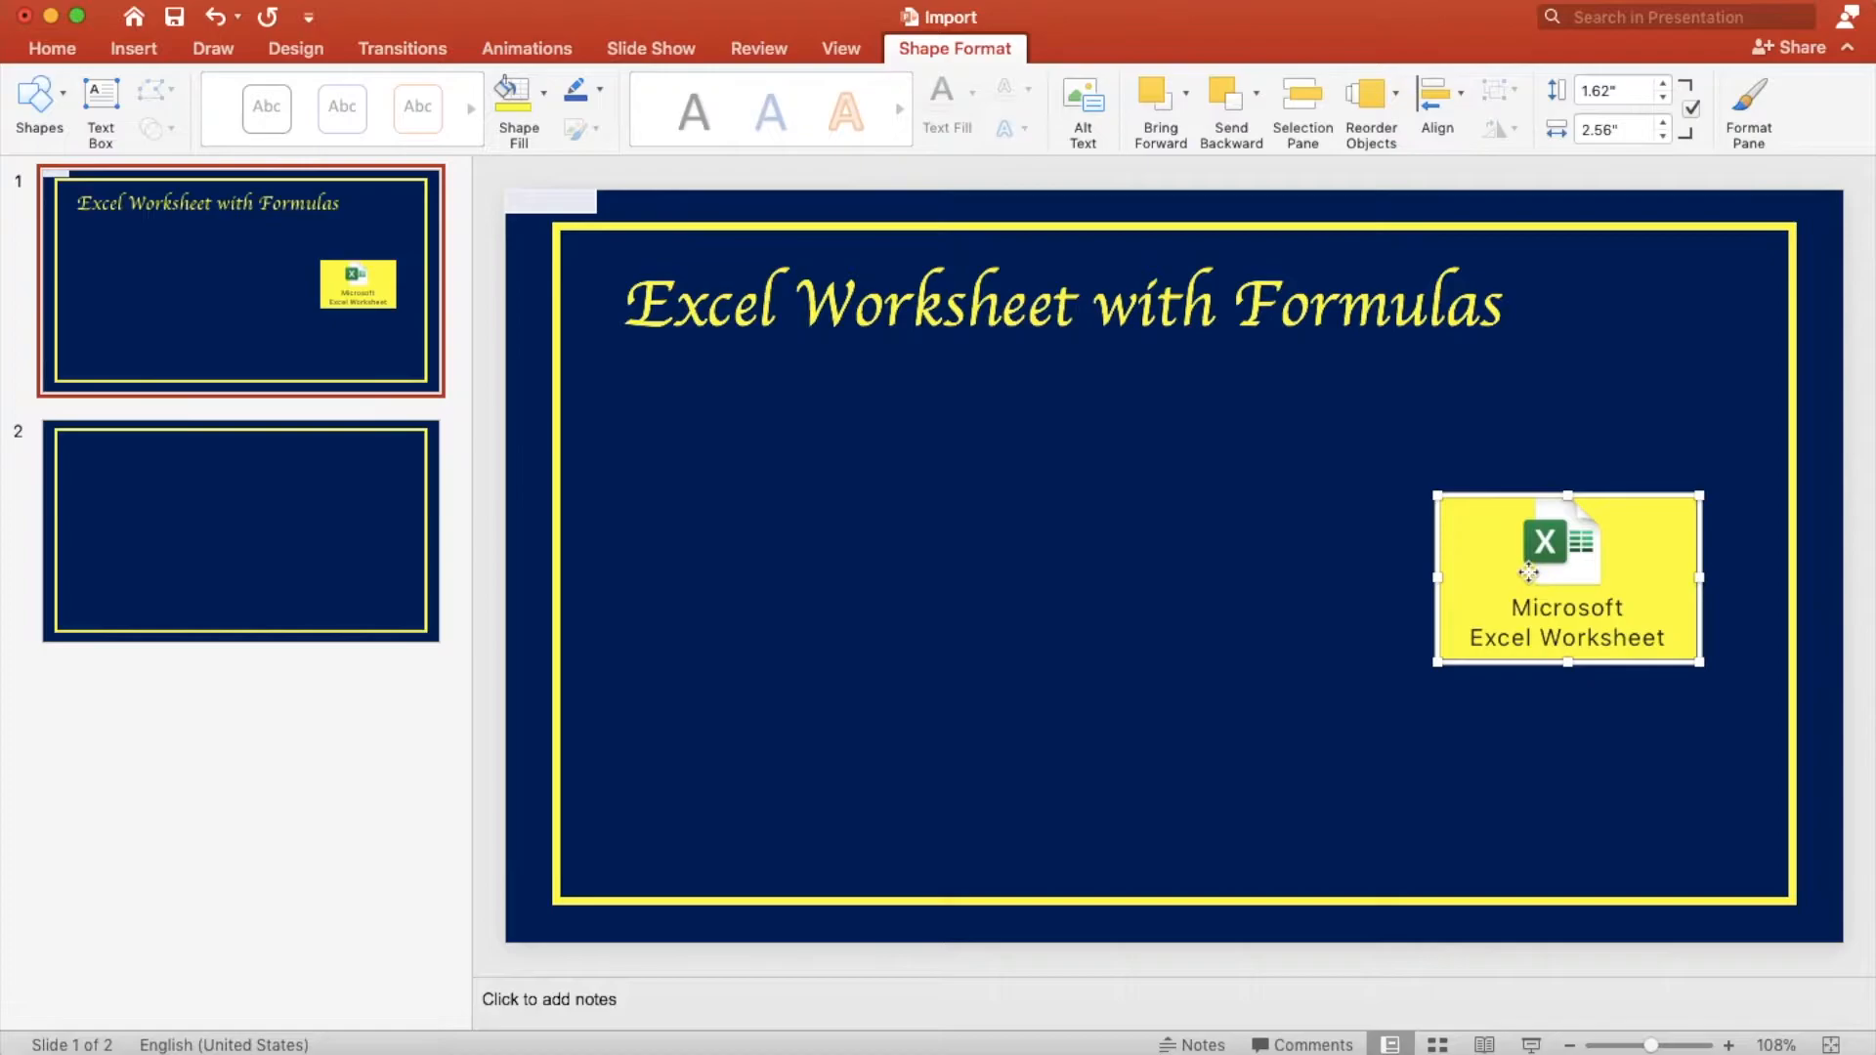
double_click(1565, 577)
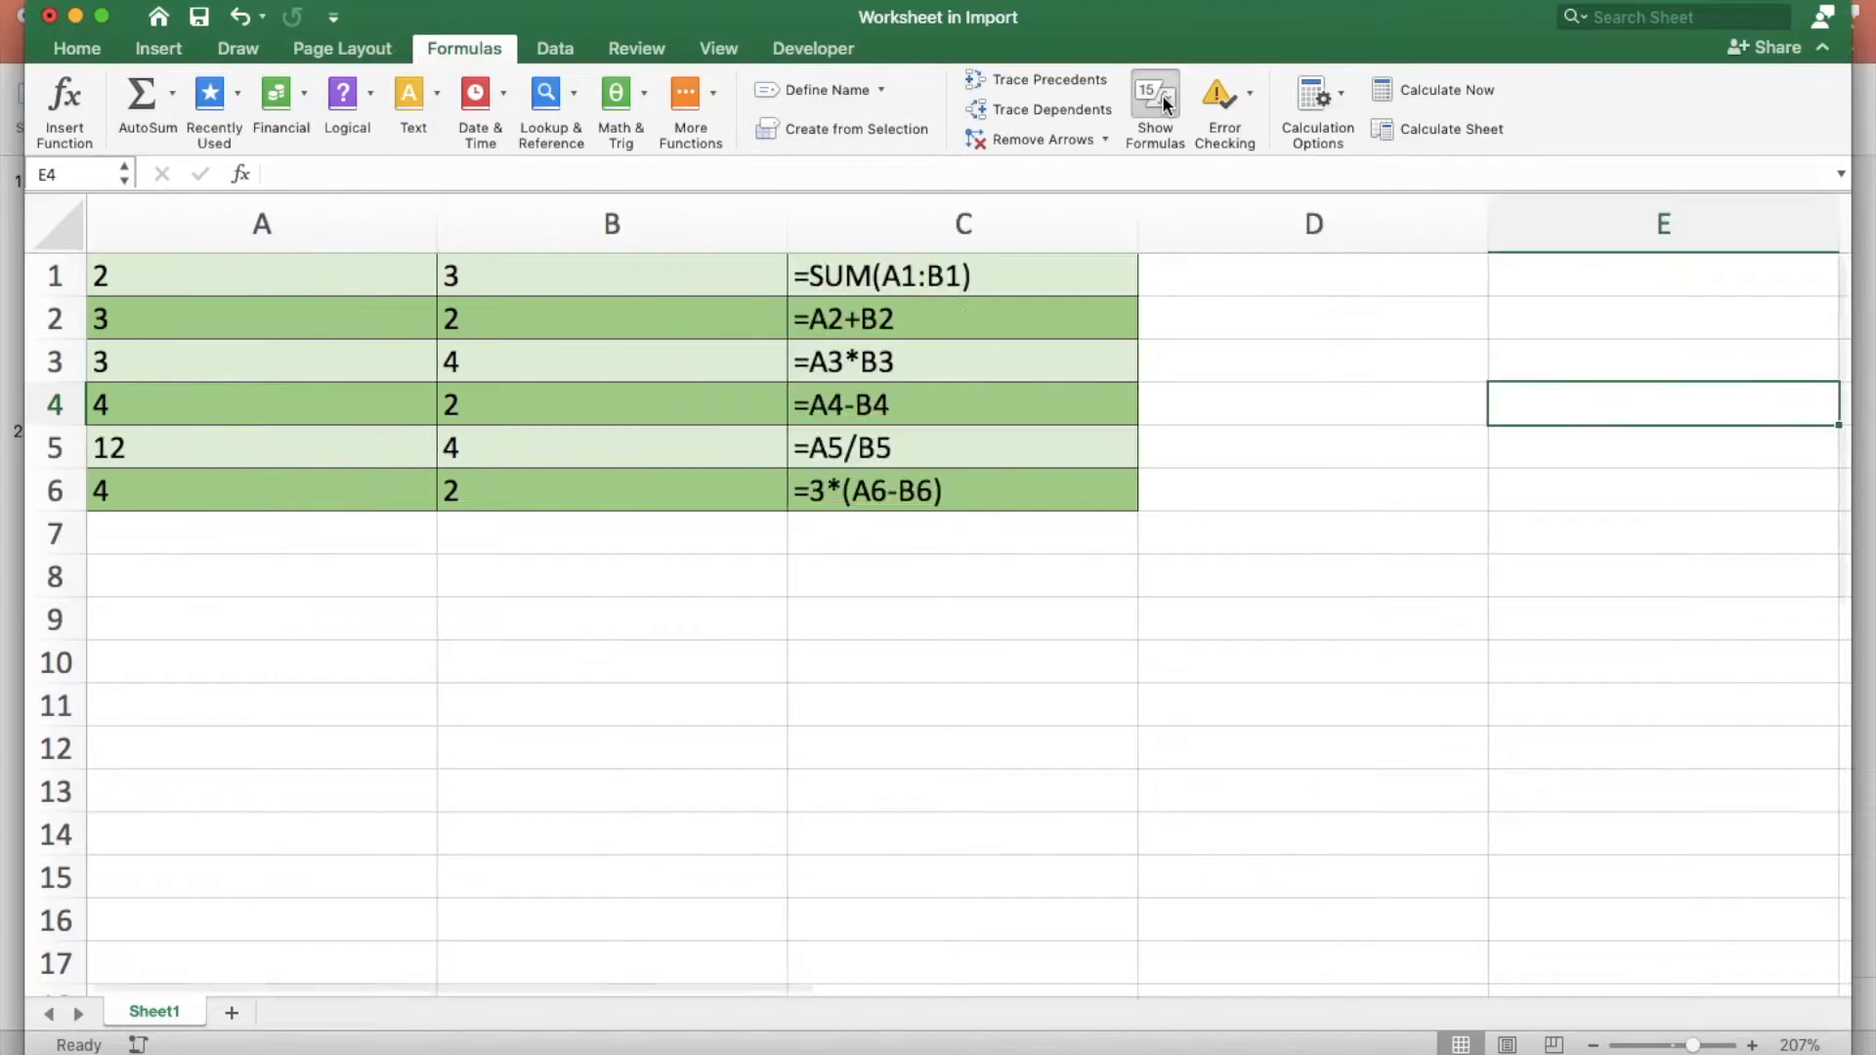
mouse_move(48, 22)
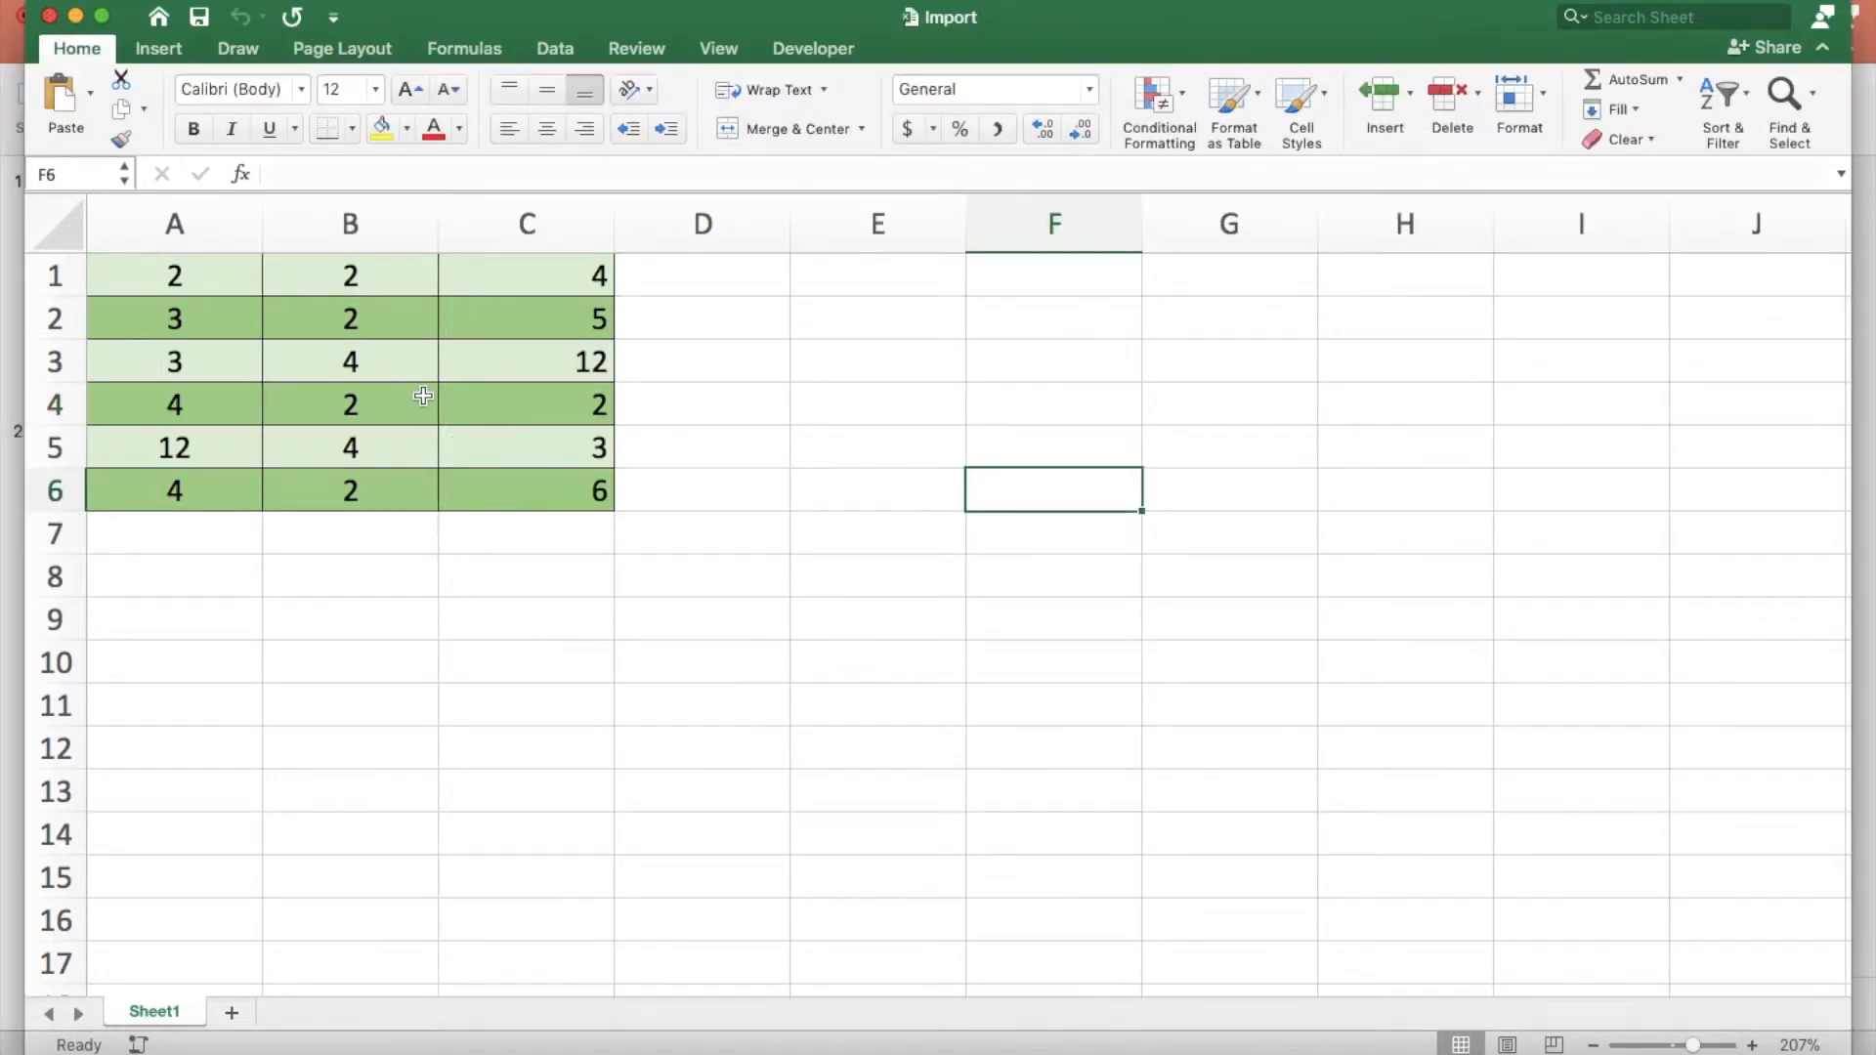
mouse_move(425, 388)
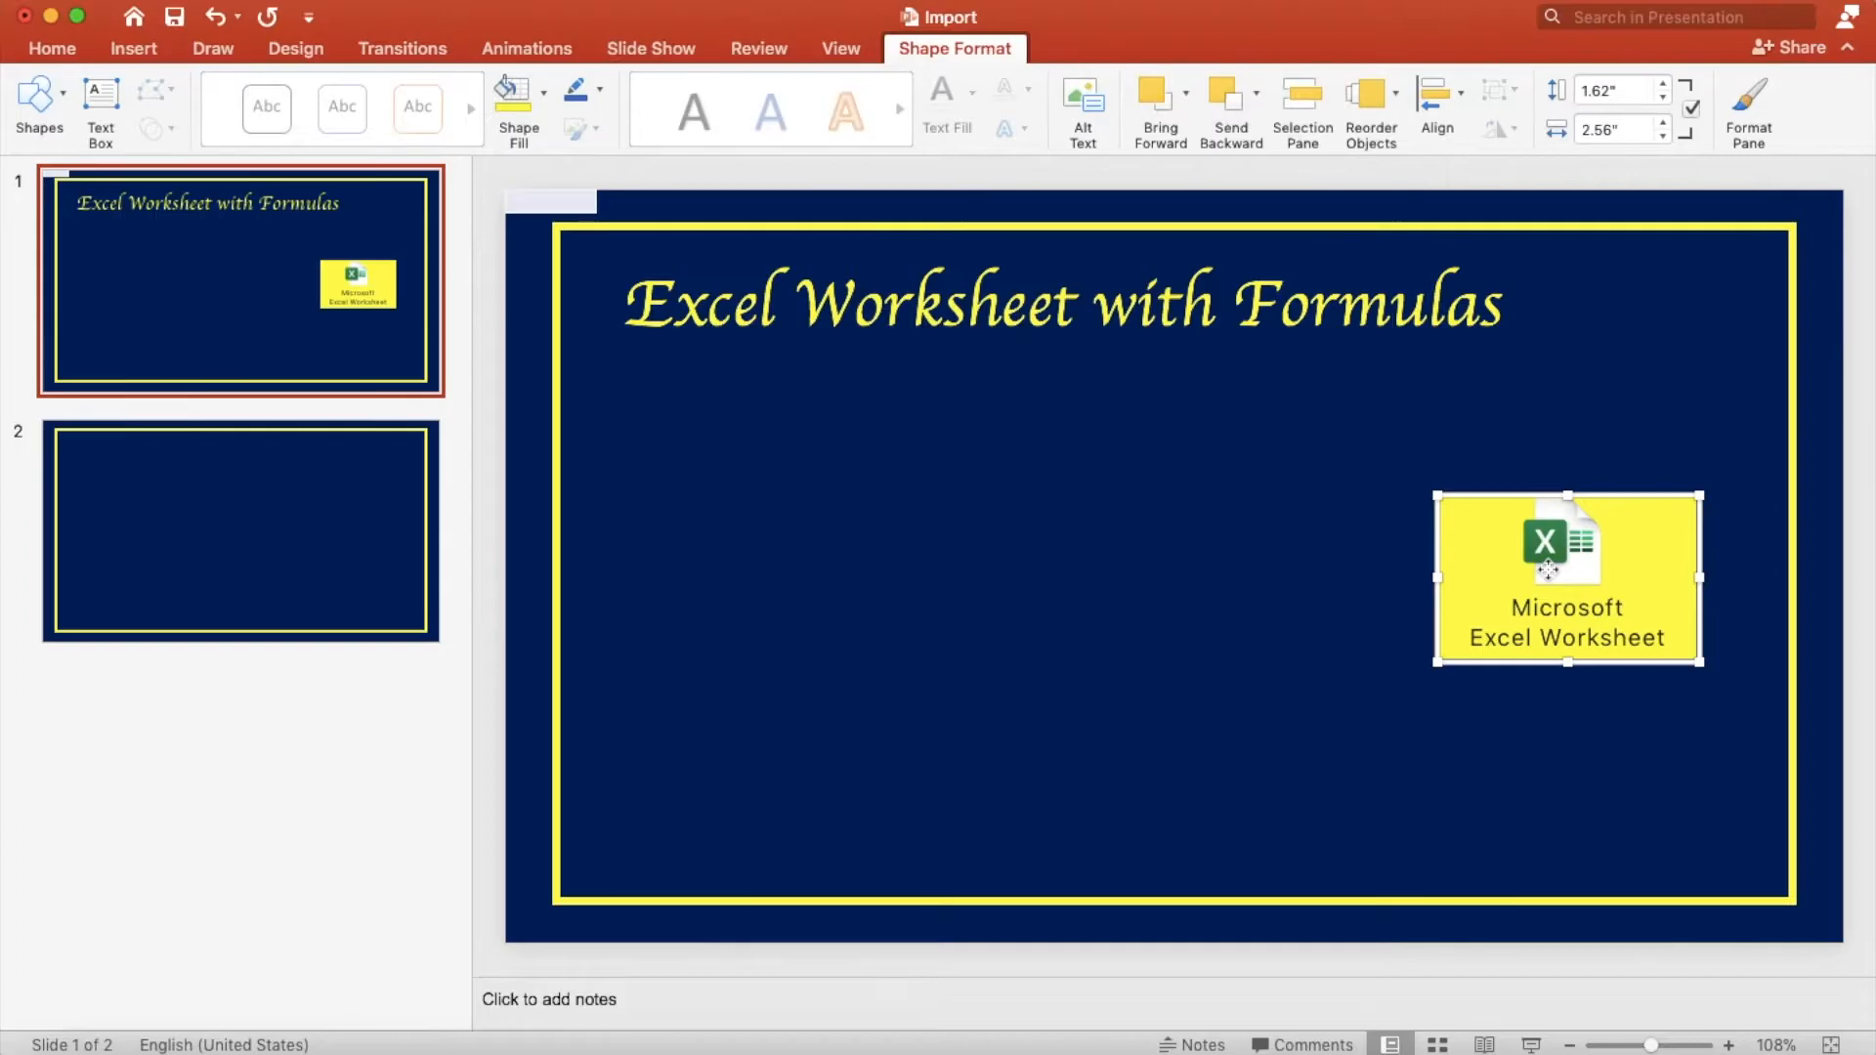
Step: Reopen the embedded worksheet and turn off Show Formulas to display calculated values
double_click(1565, 578)
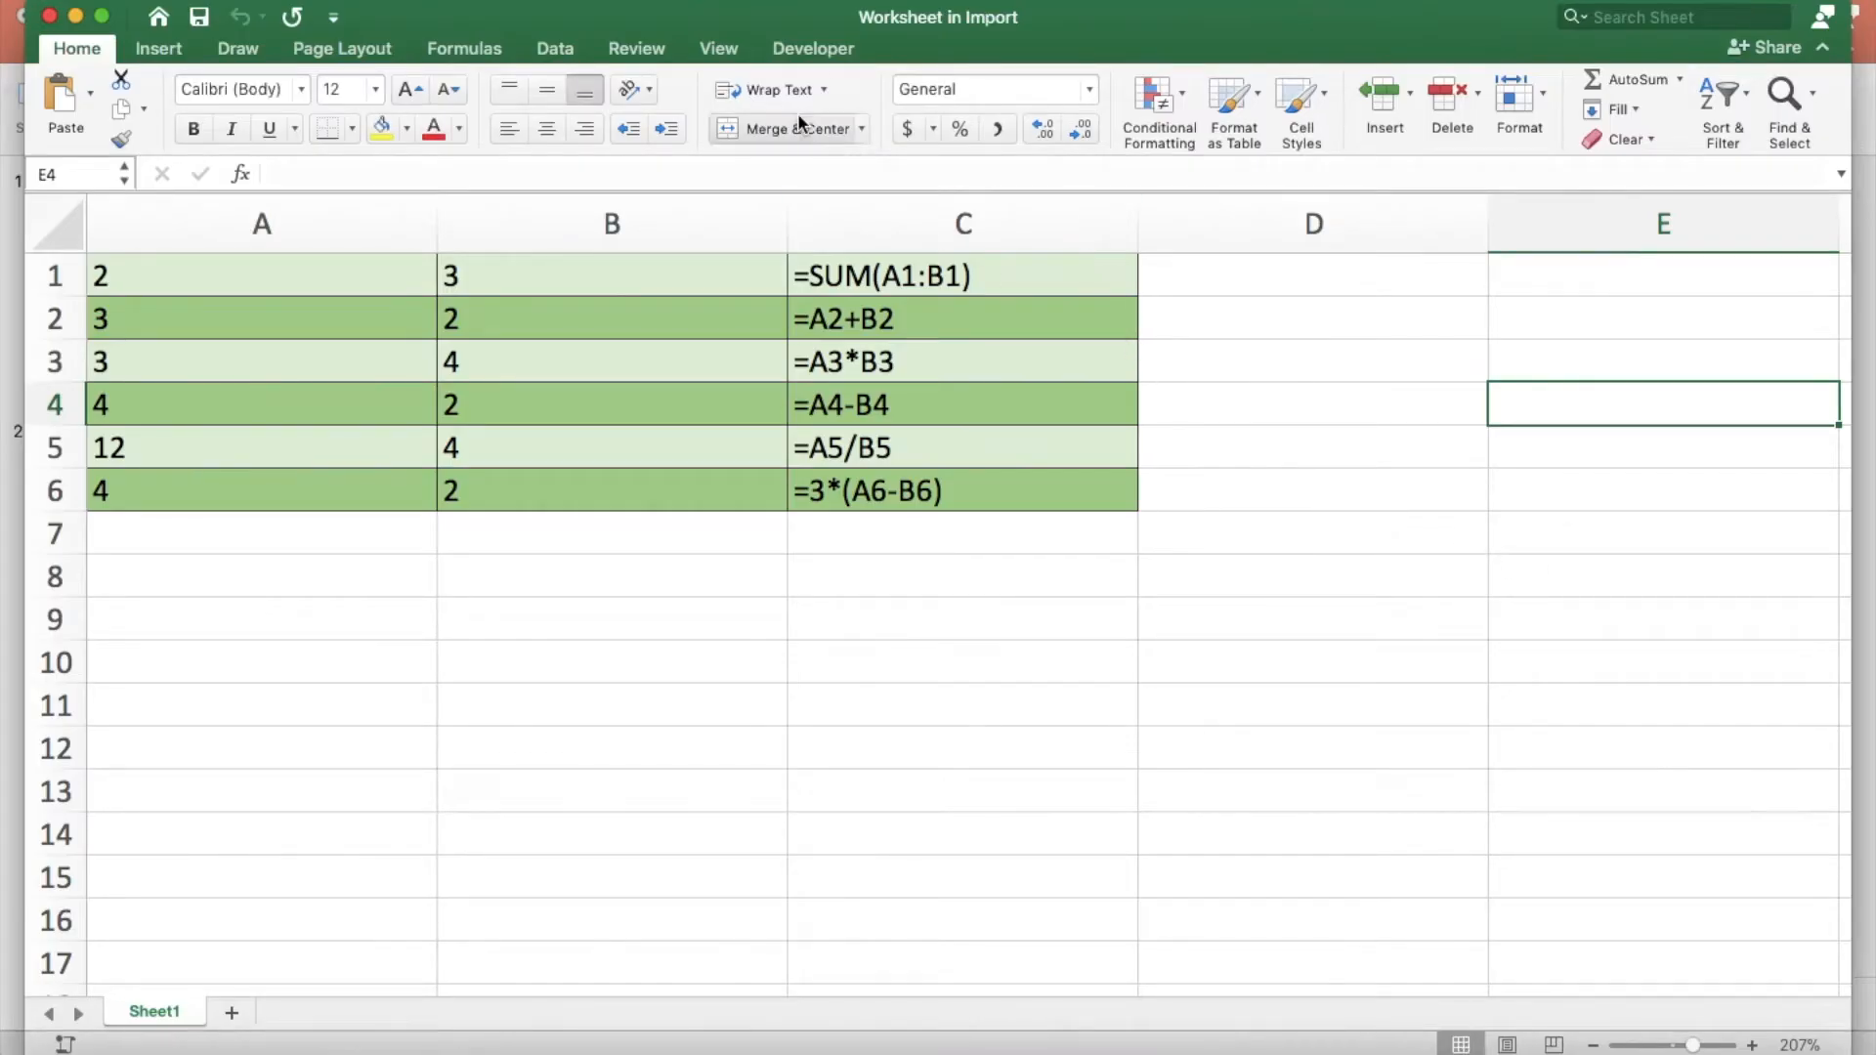
left_click(463, 48)
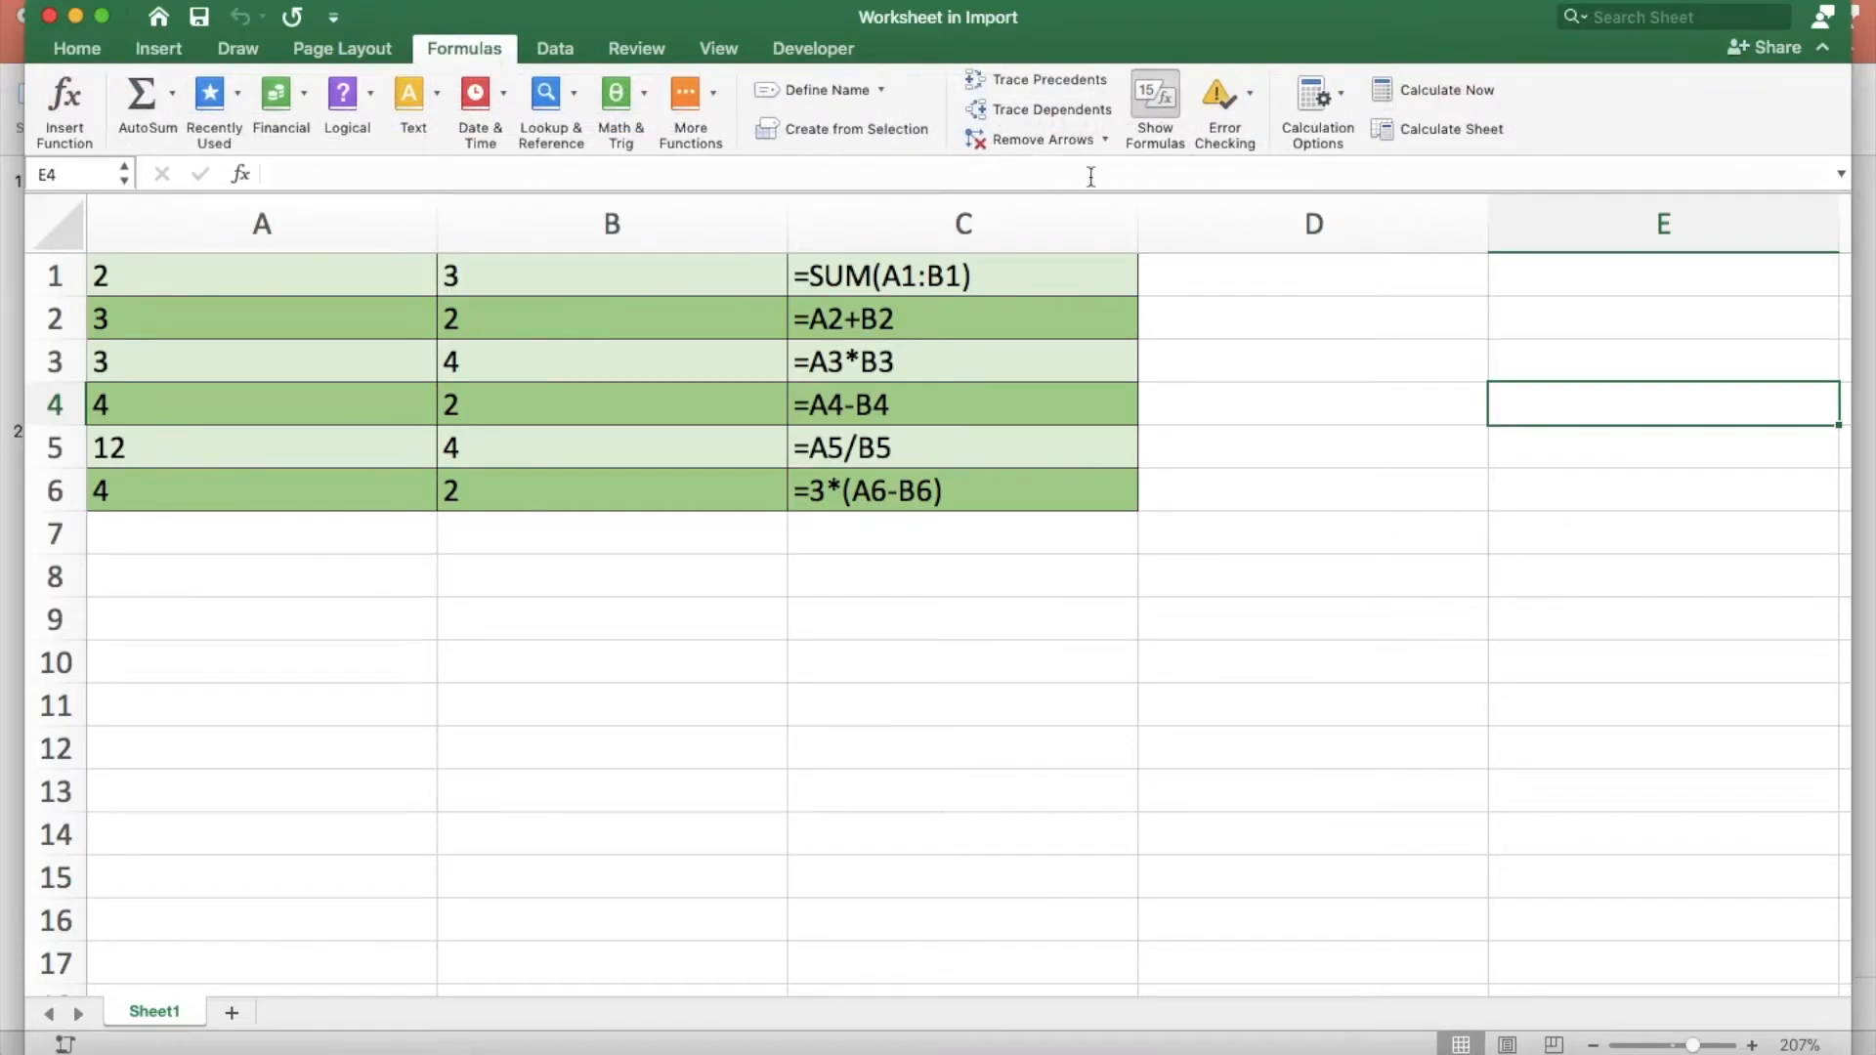
left_click(1152, 108)
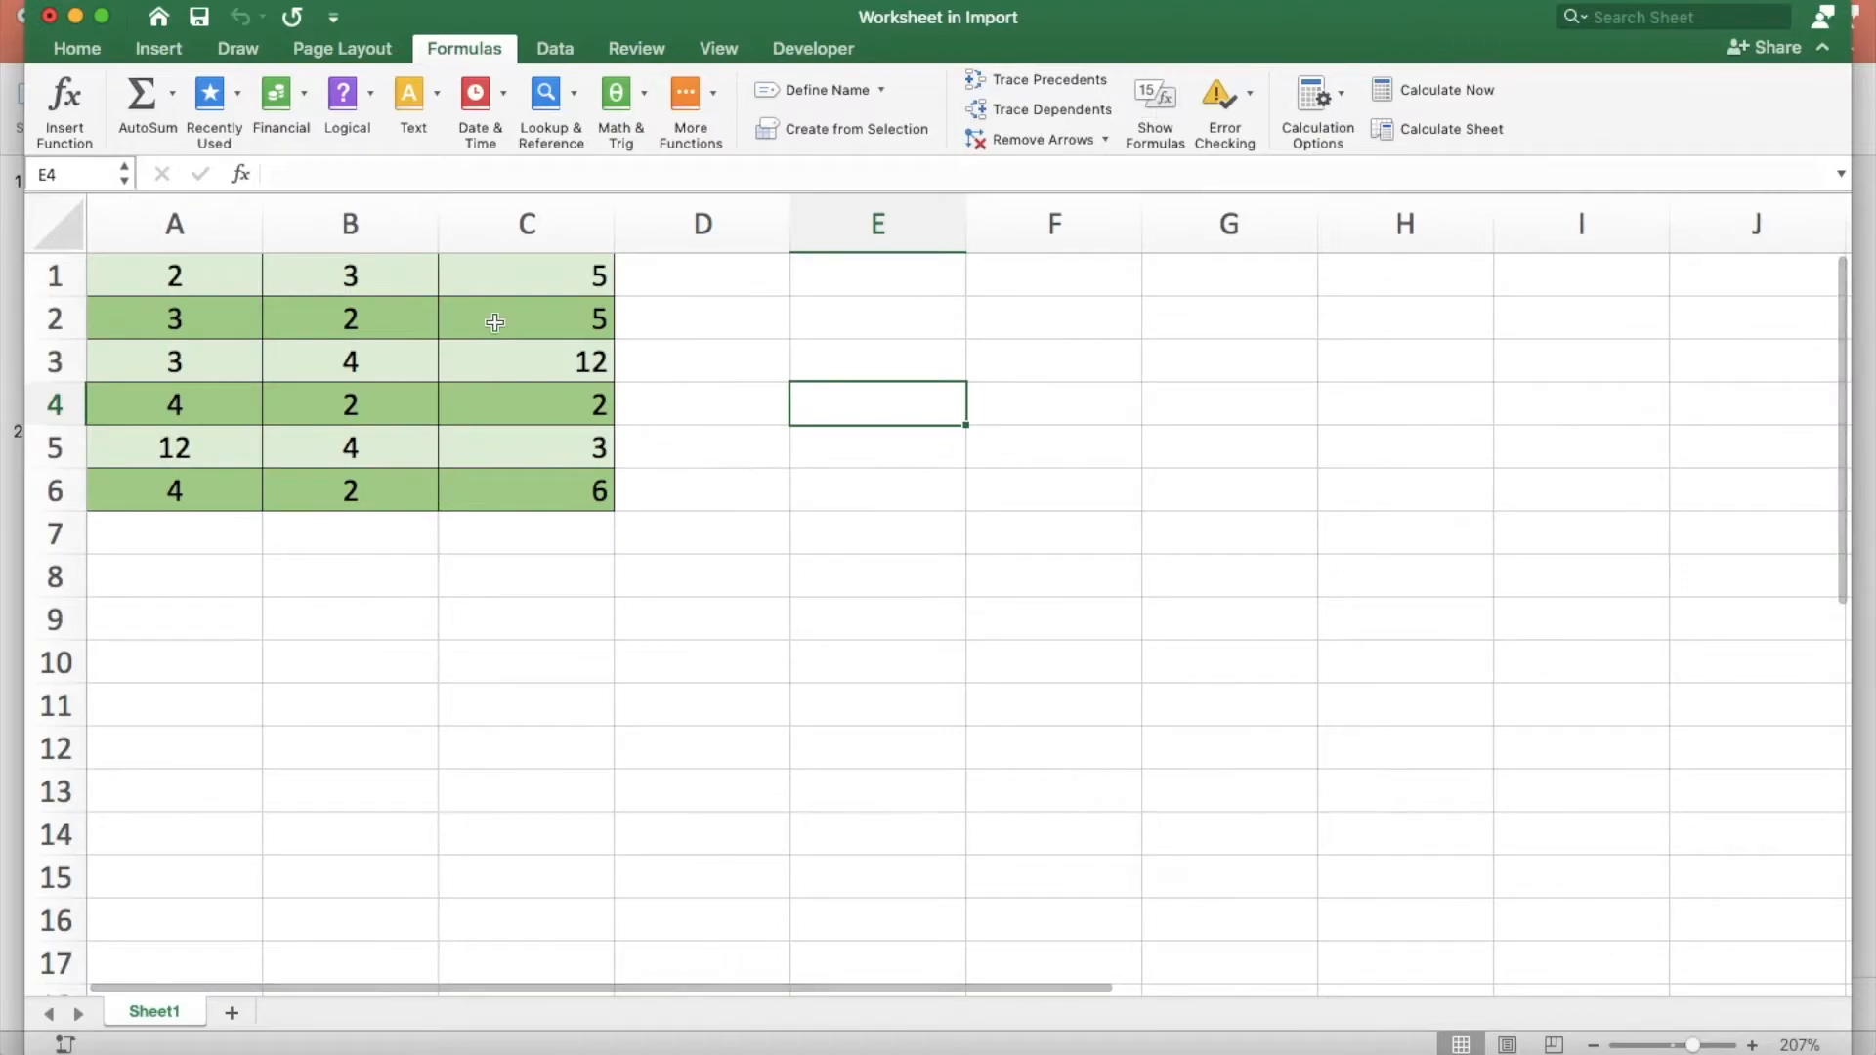
Step: Select row 2 (A2:C2) and give it a new cell fill colour
left_click(75, 48)
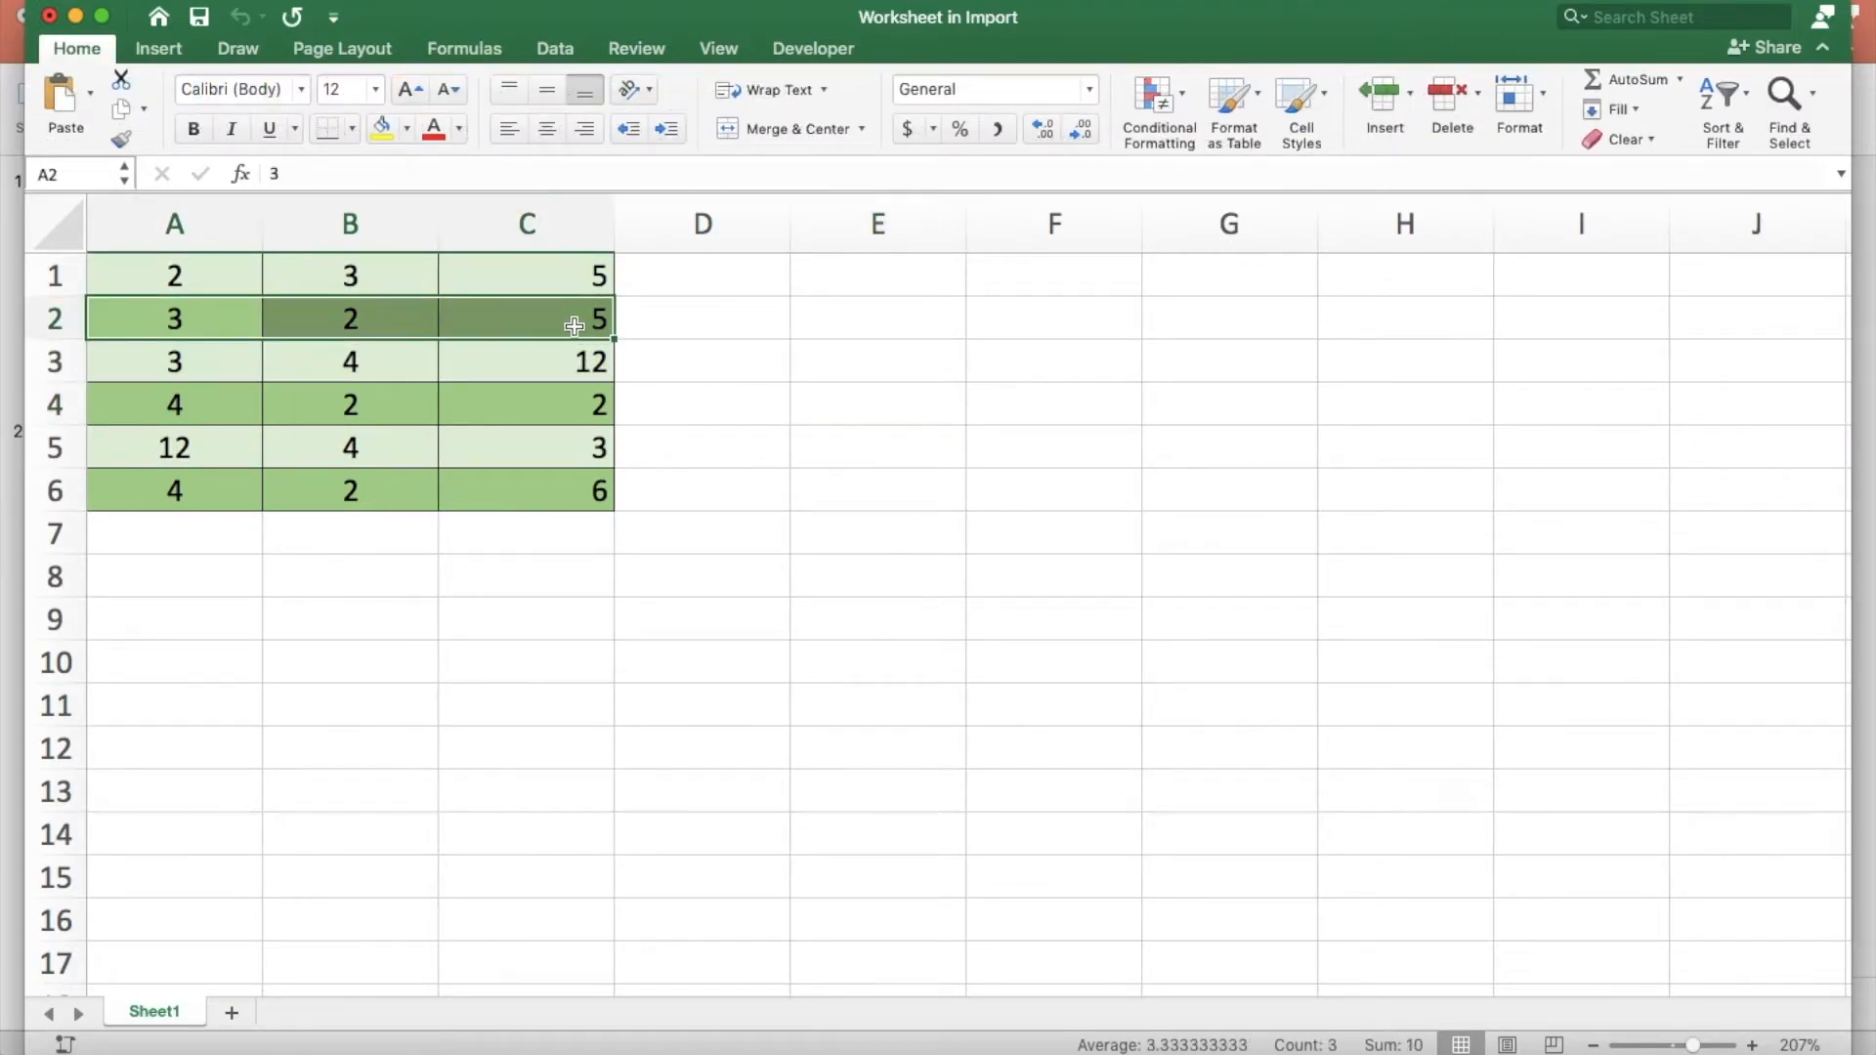
left_click(404, 129)
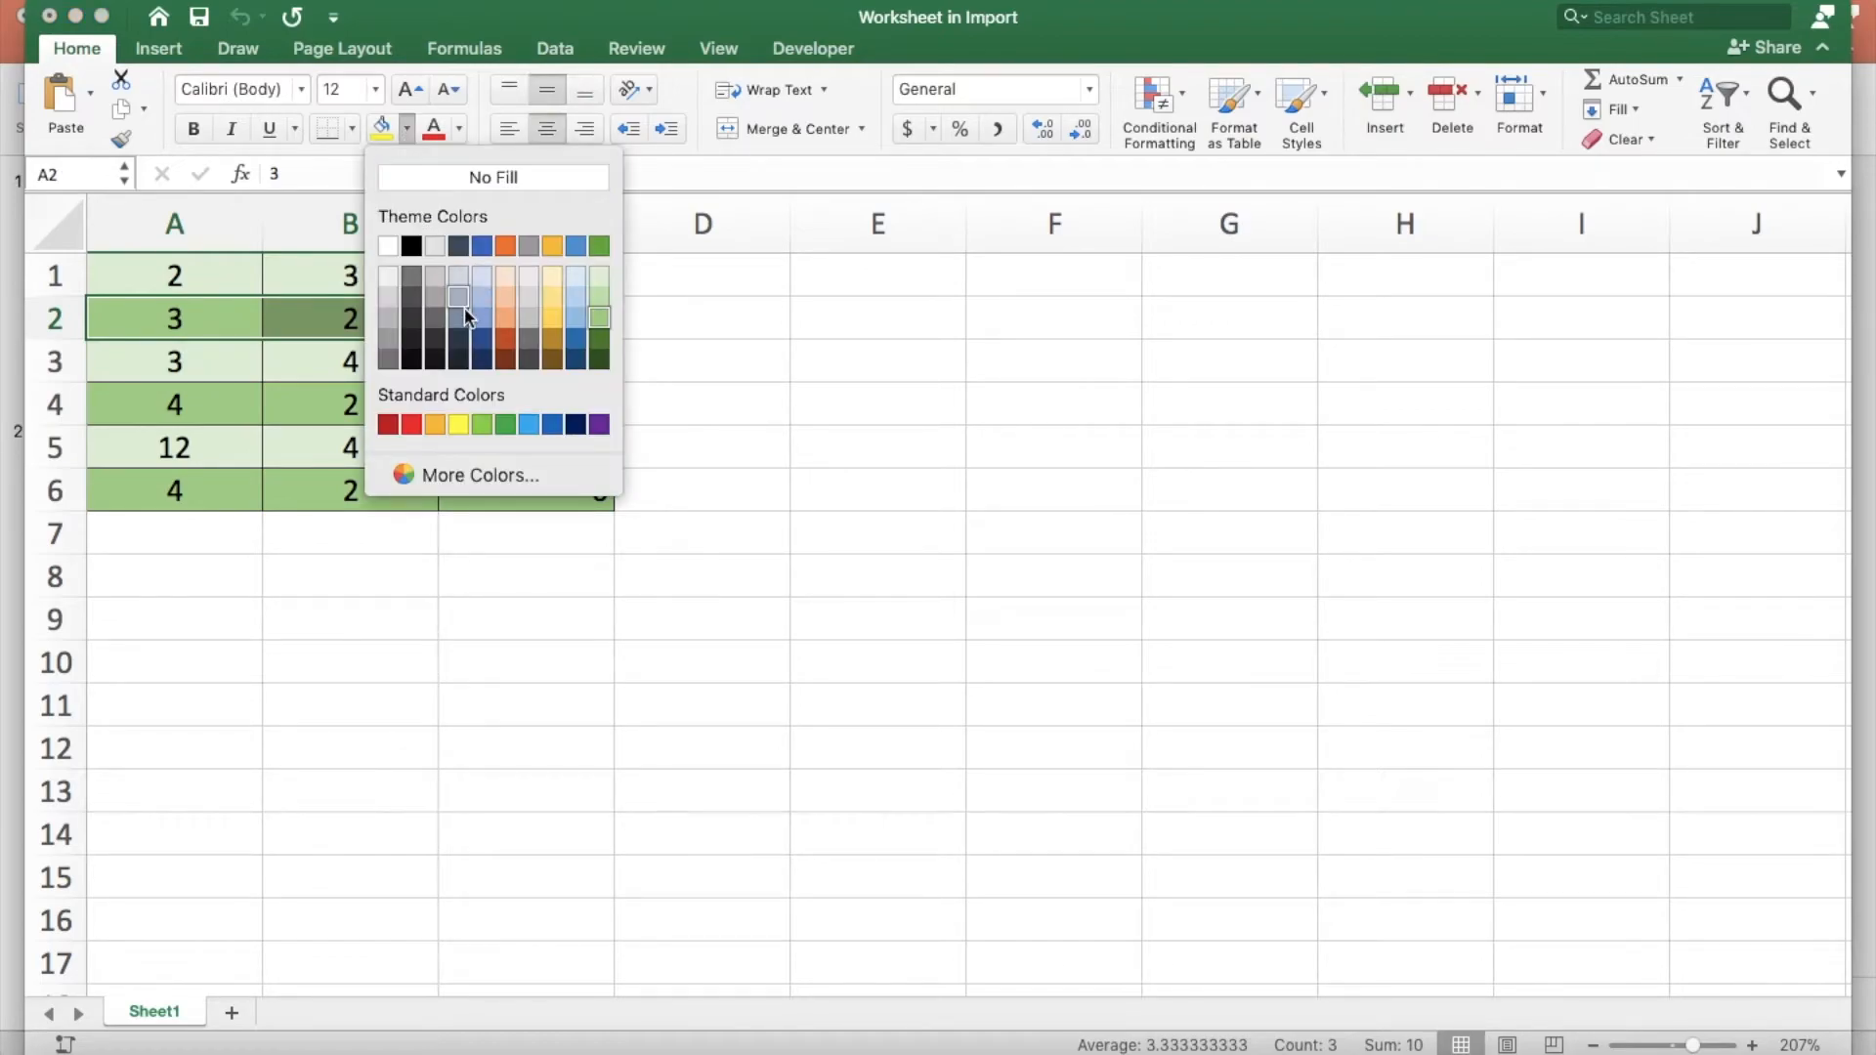
left_click(433, 298)
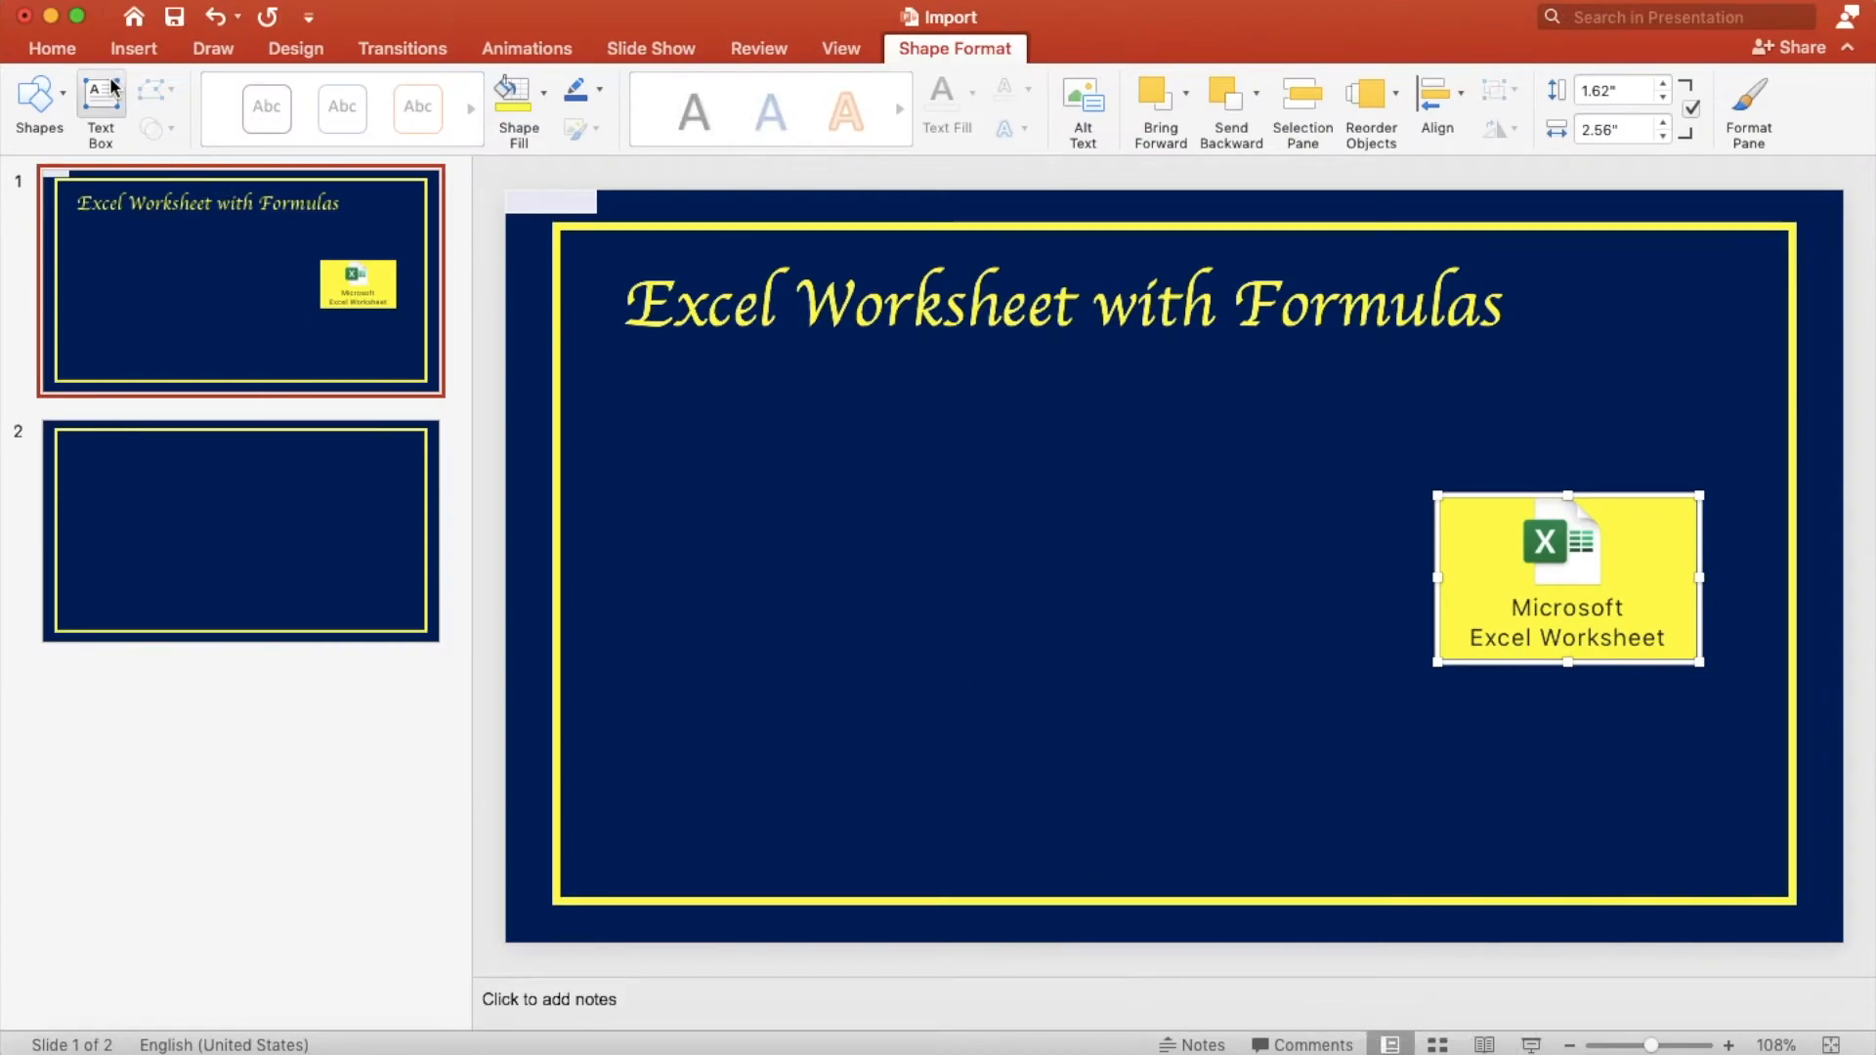
Step: Paste the copied worksheet data onto the title slide as a picture
left_click(52, 48)
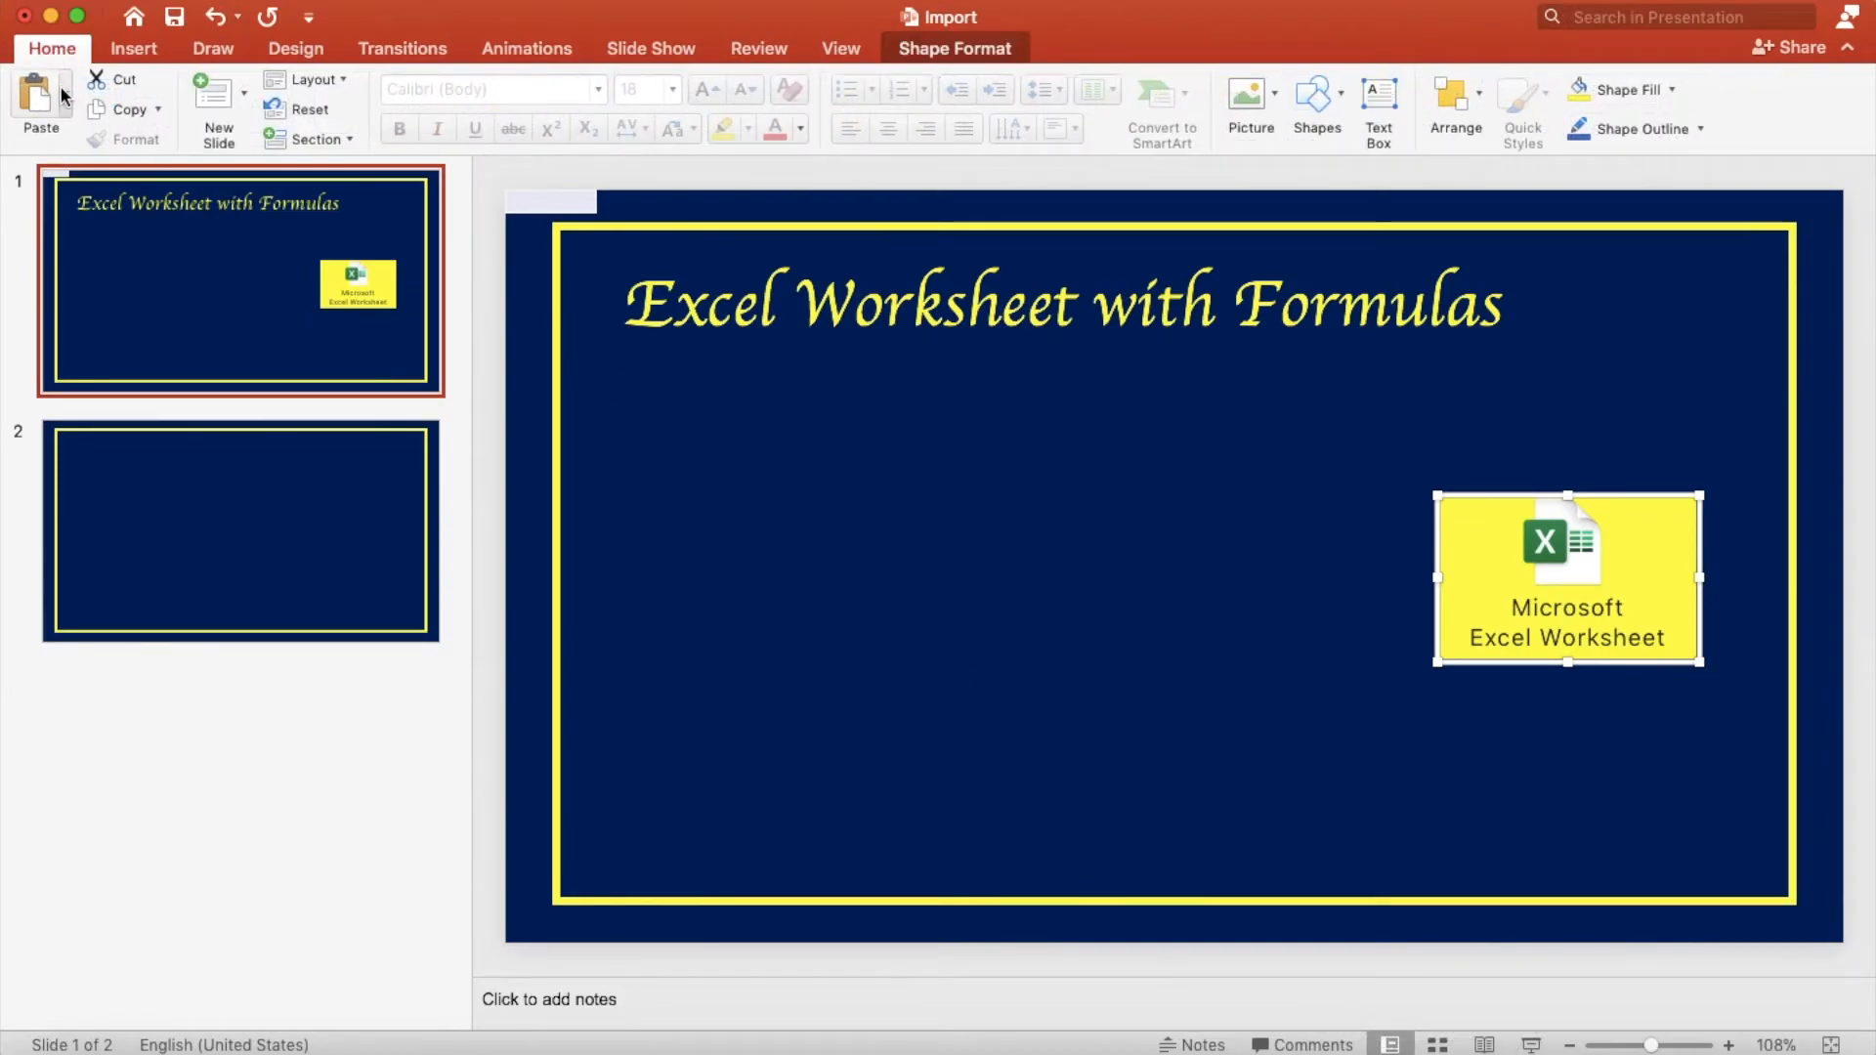
left_click(36, 96)
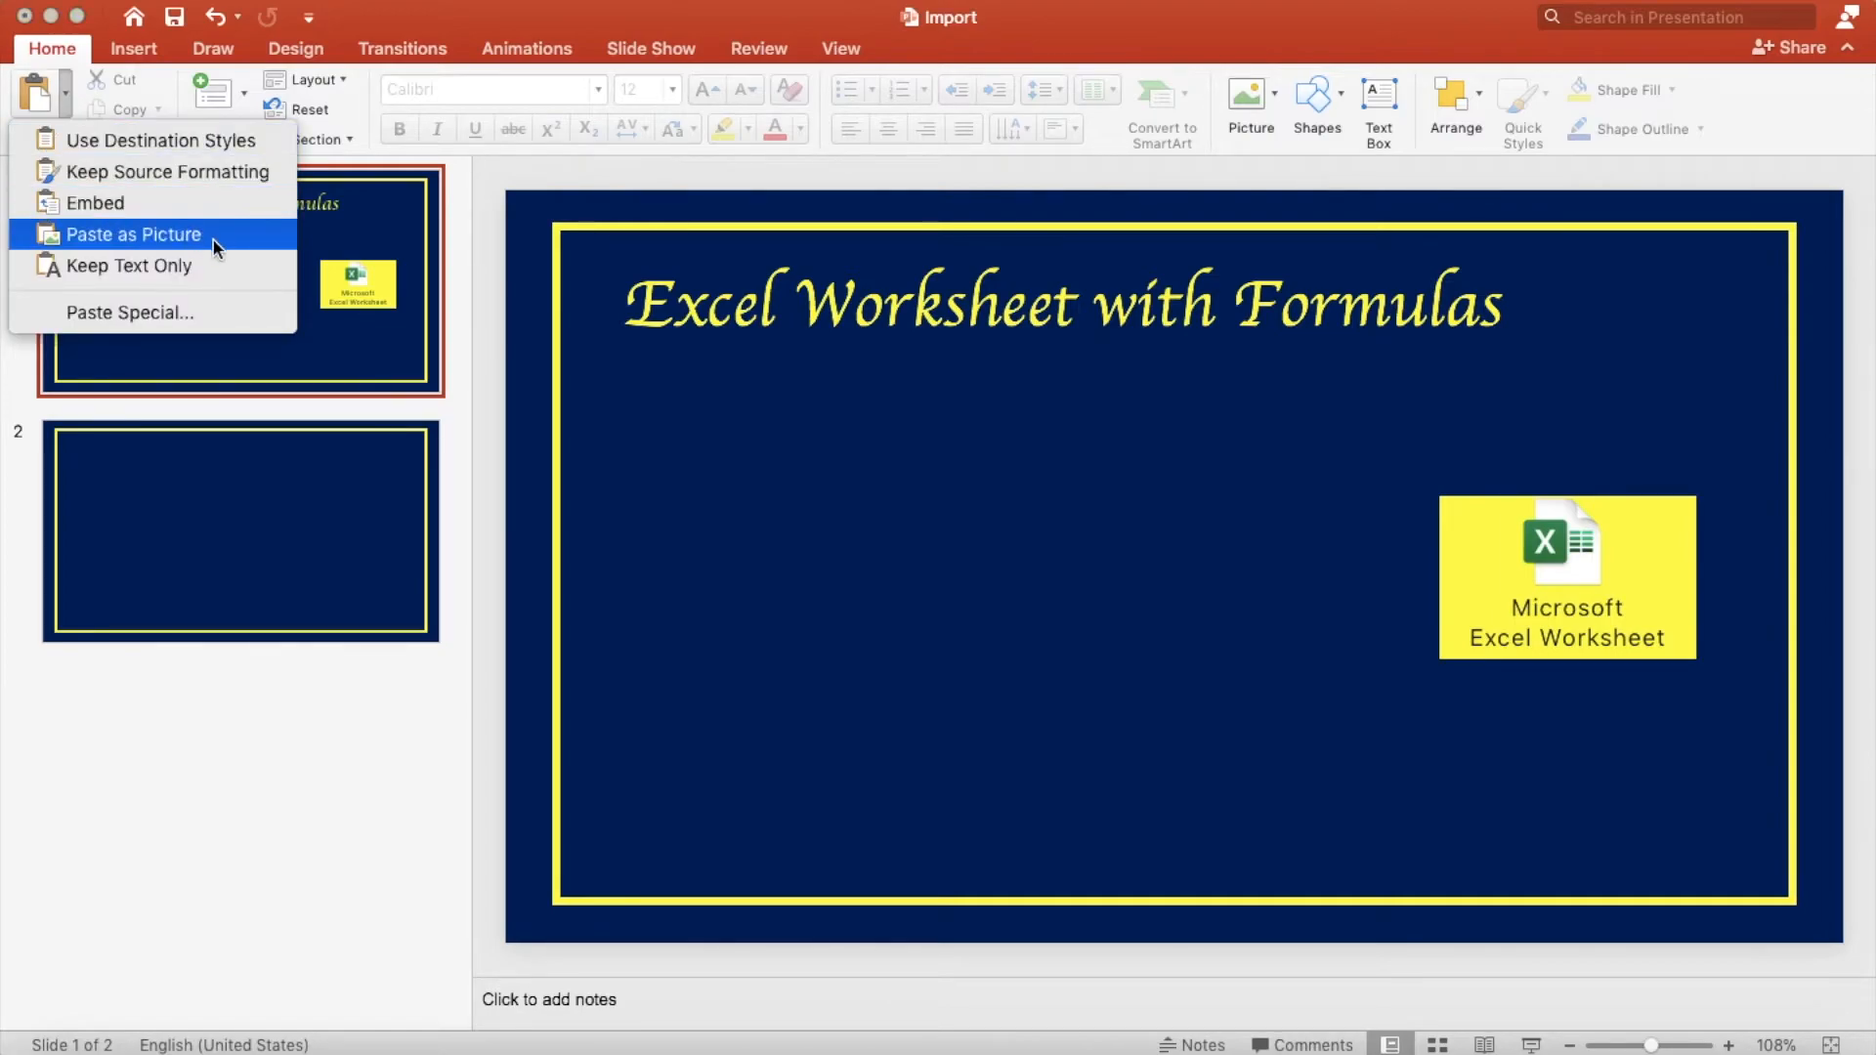
left_click(133, 233)
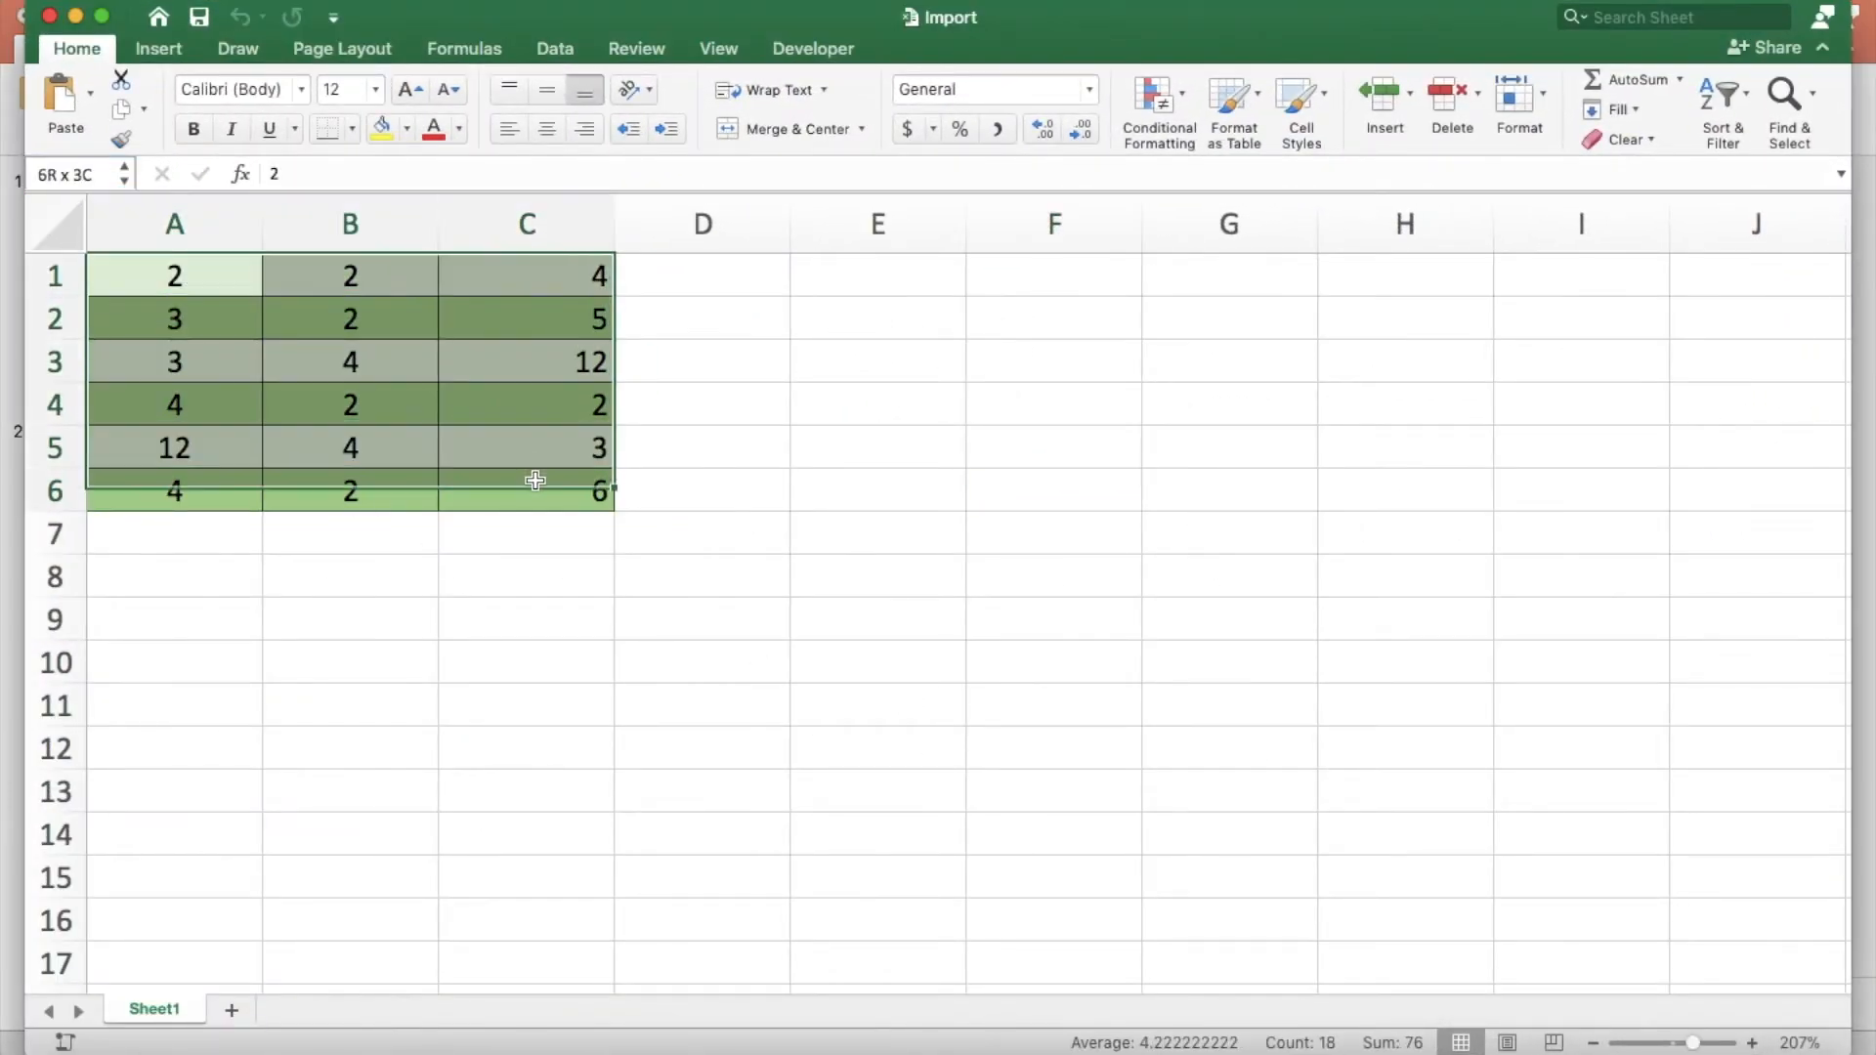
Step: Copy the selected six-row table A1:C6 from Excel
left_click(143, 109)
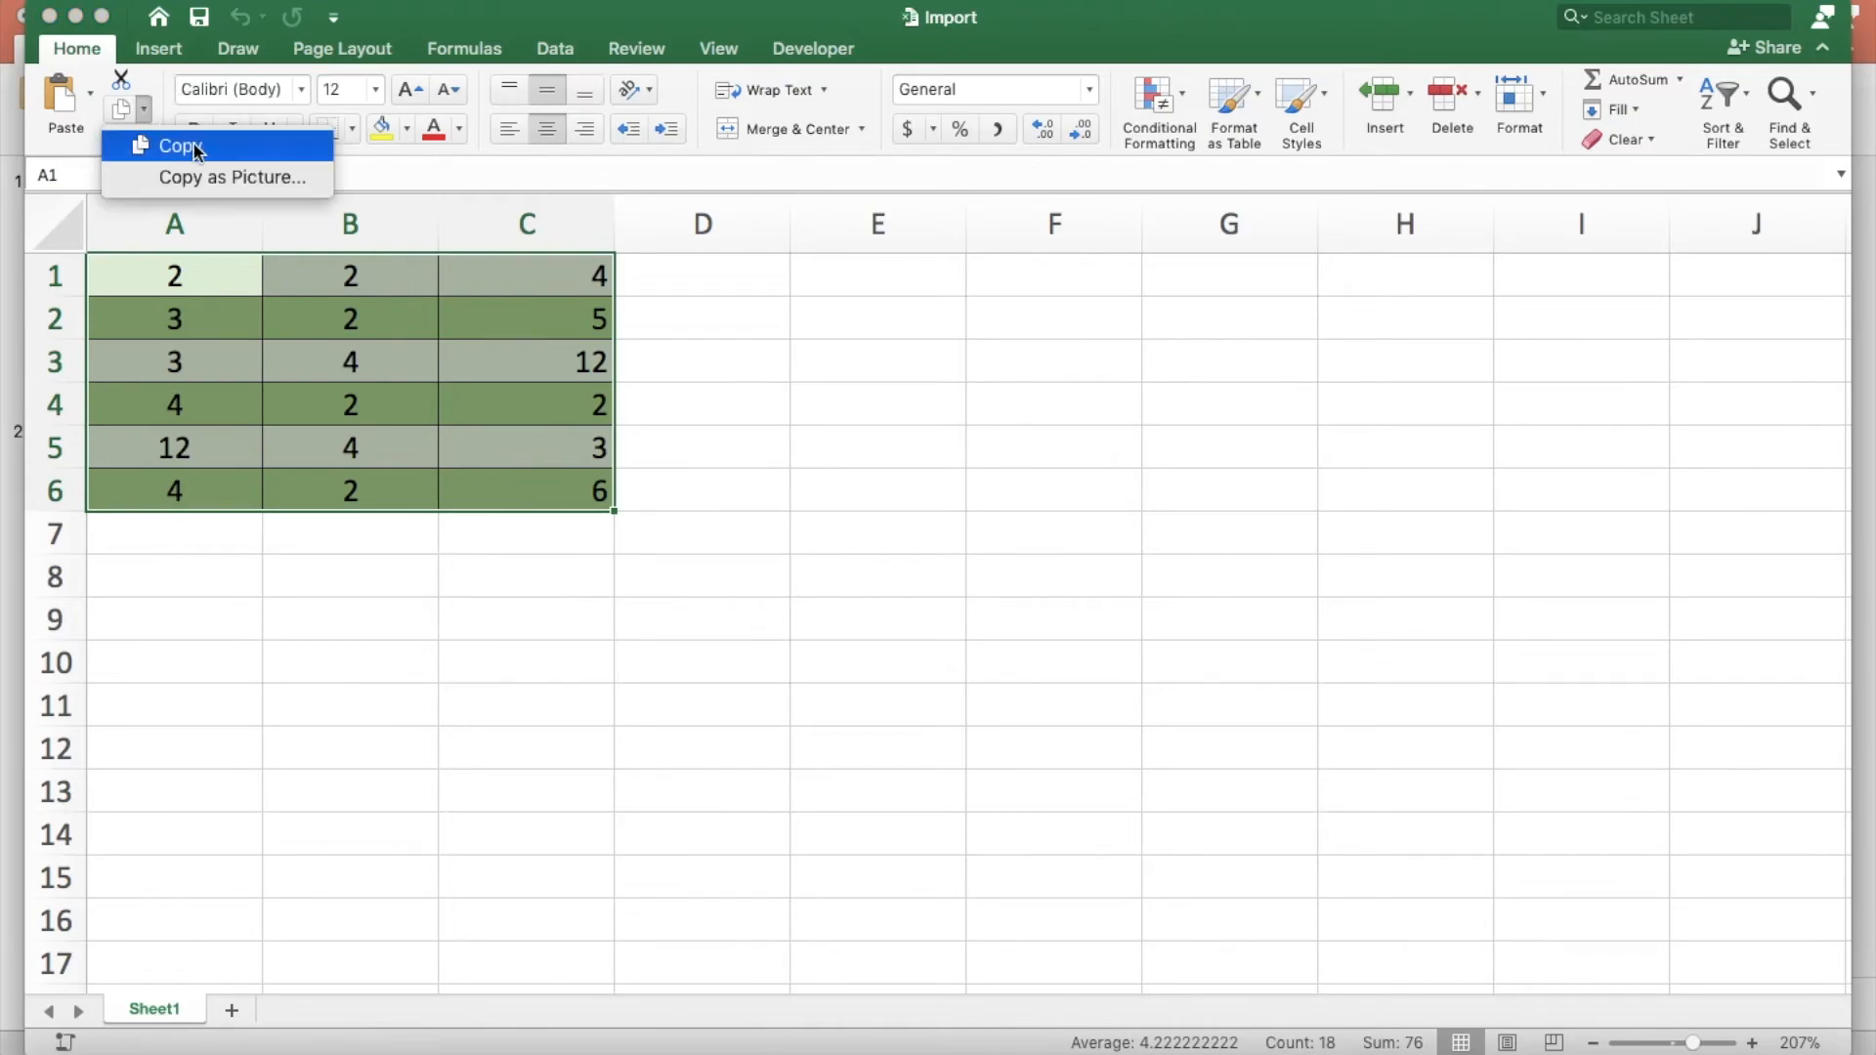
left_click(180, 145)
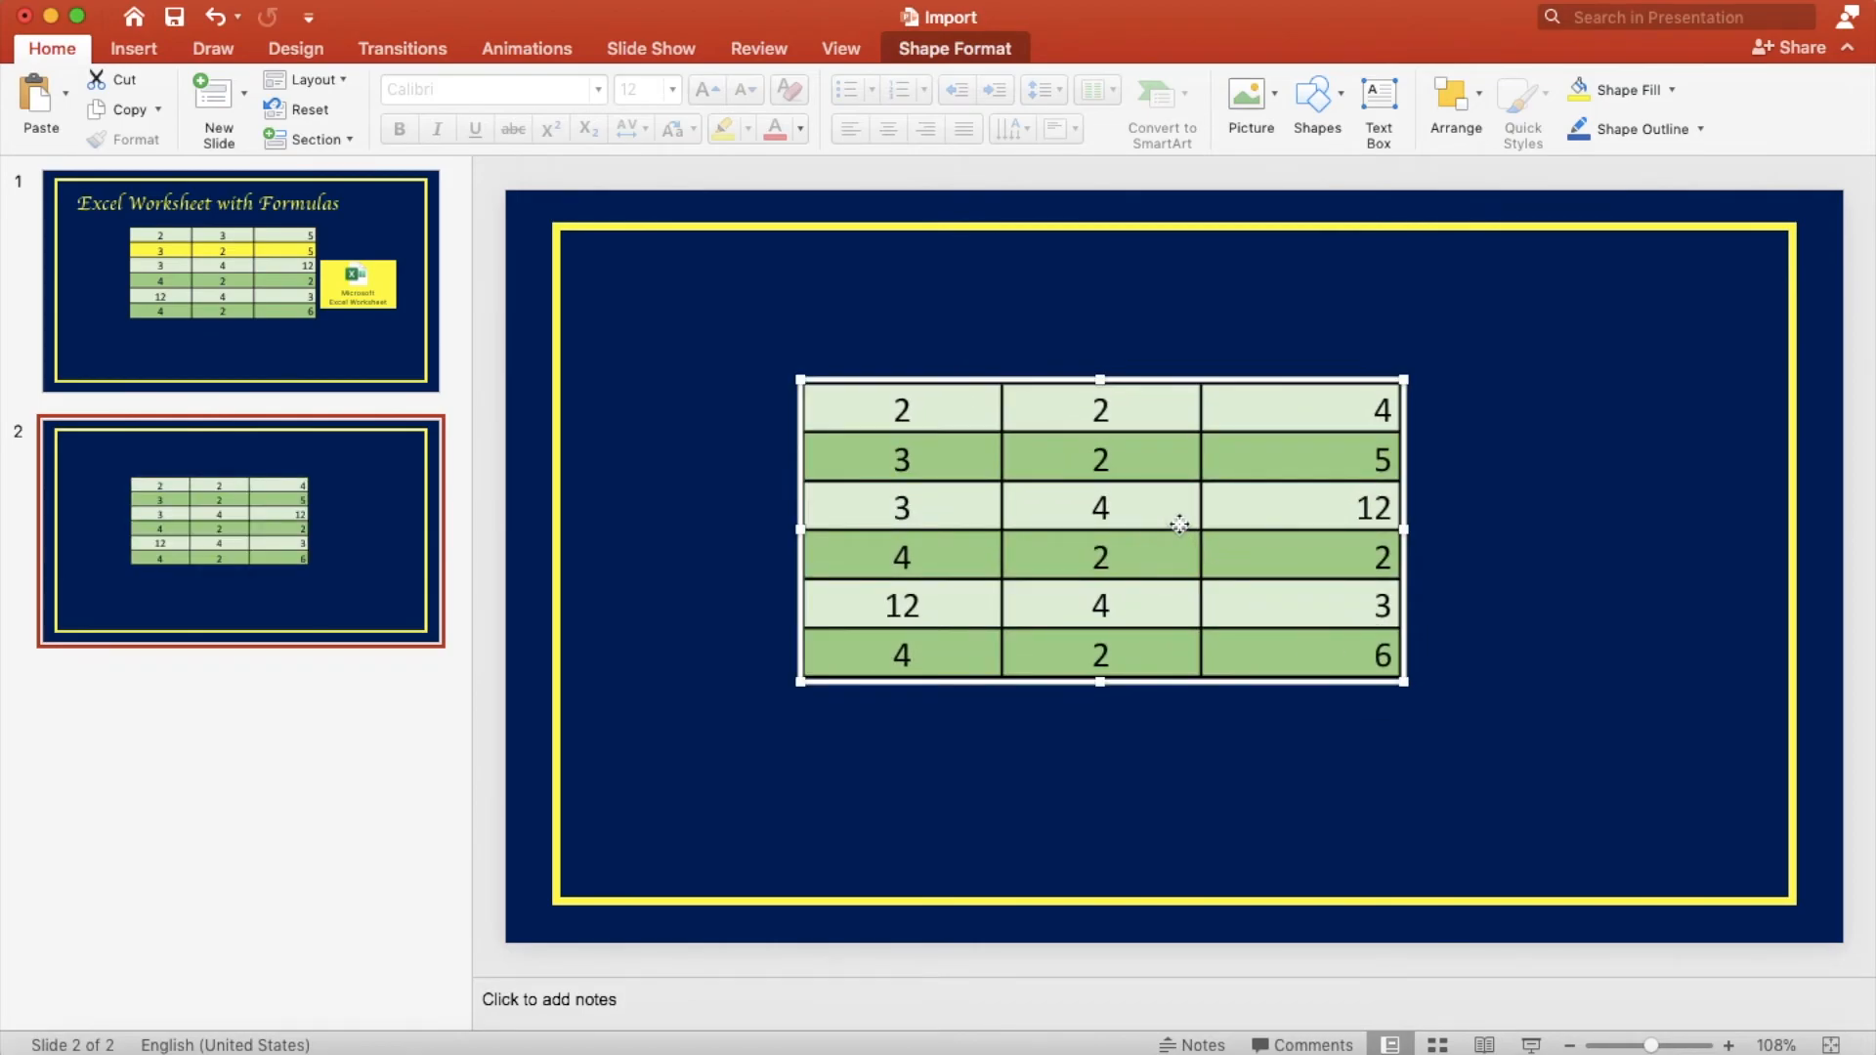
Step: Open slide 2's embedded table in Excel and change cell B1 to 3
double_click(1099, 532)
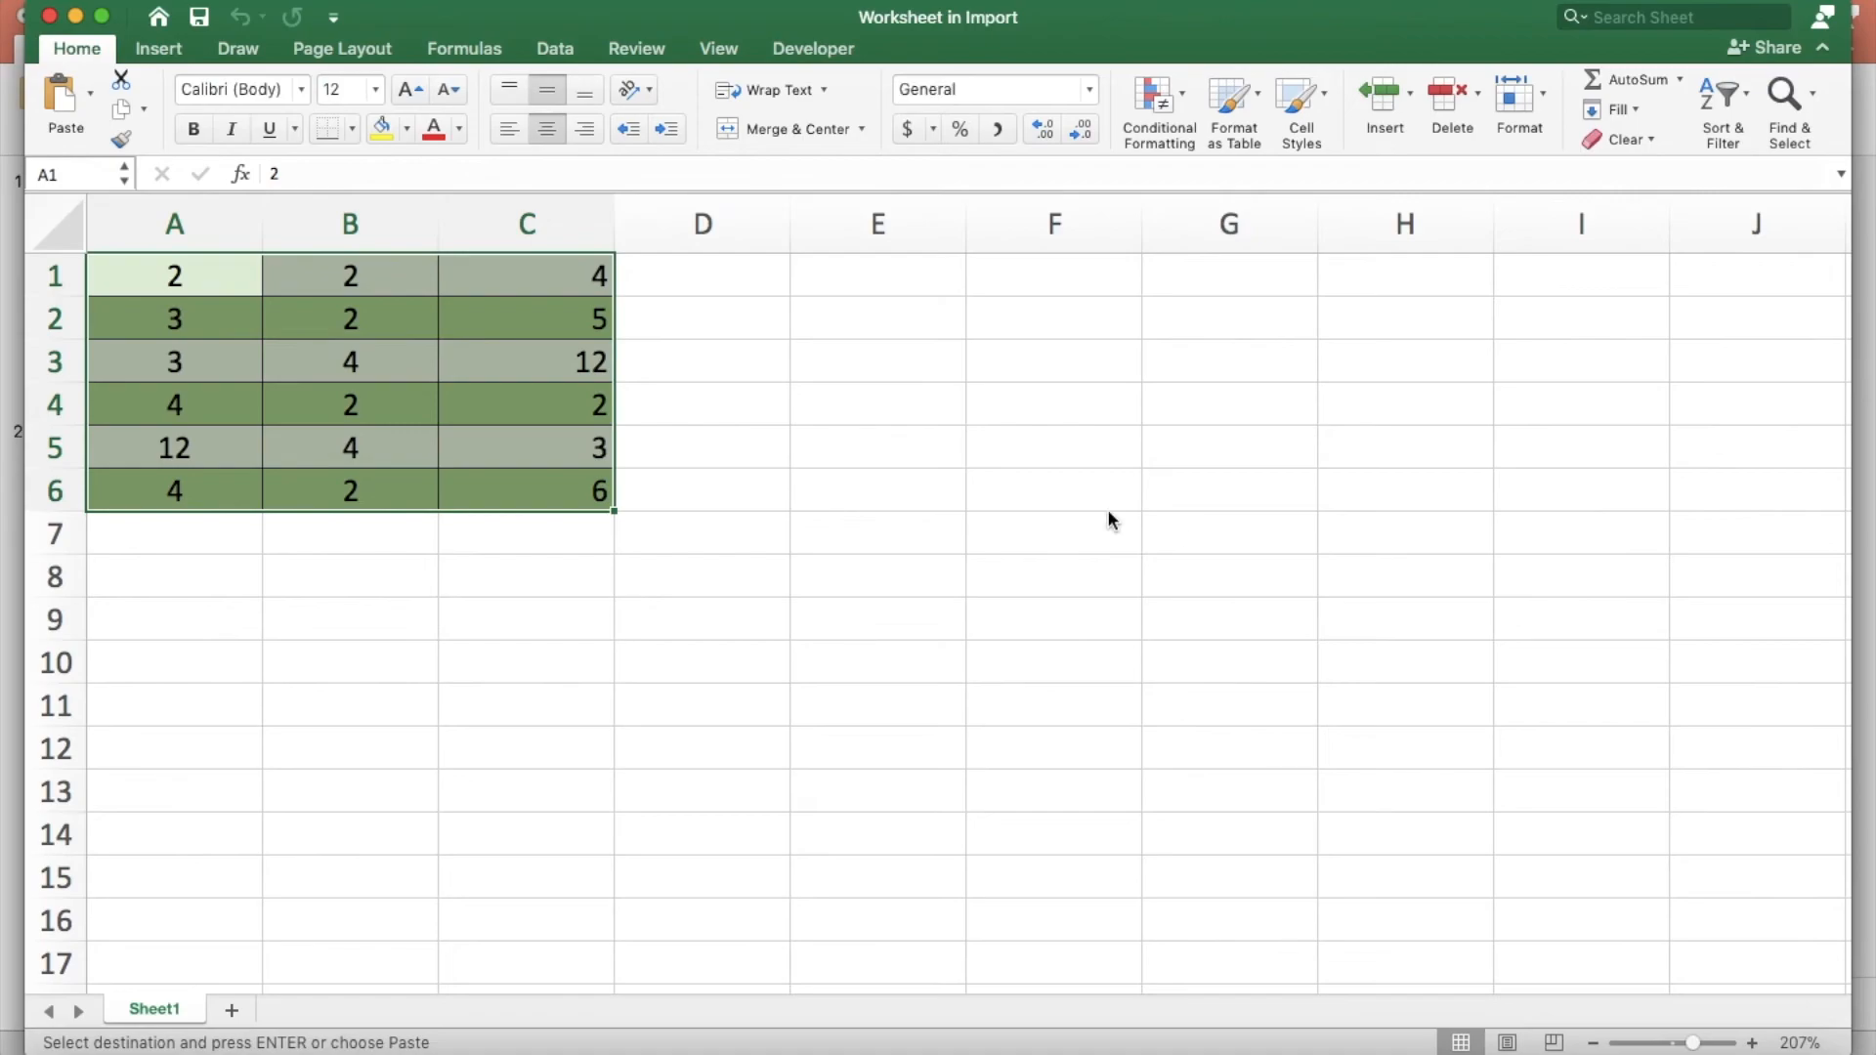
left_click(350, 276)
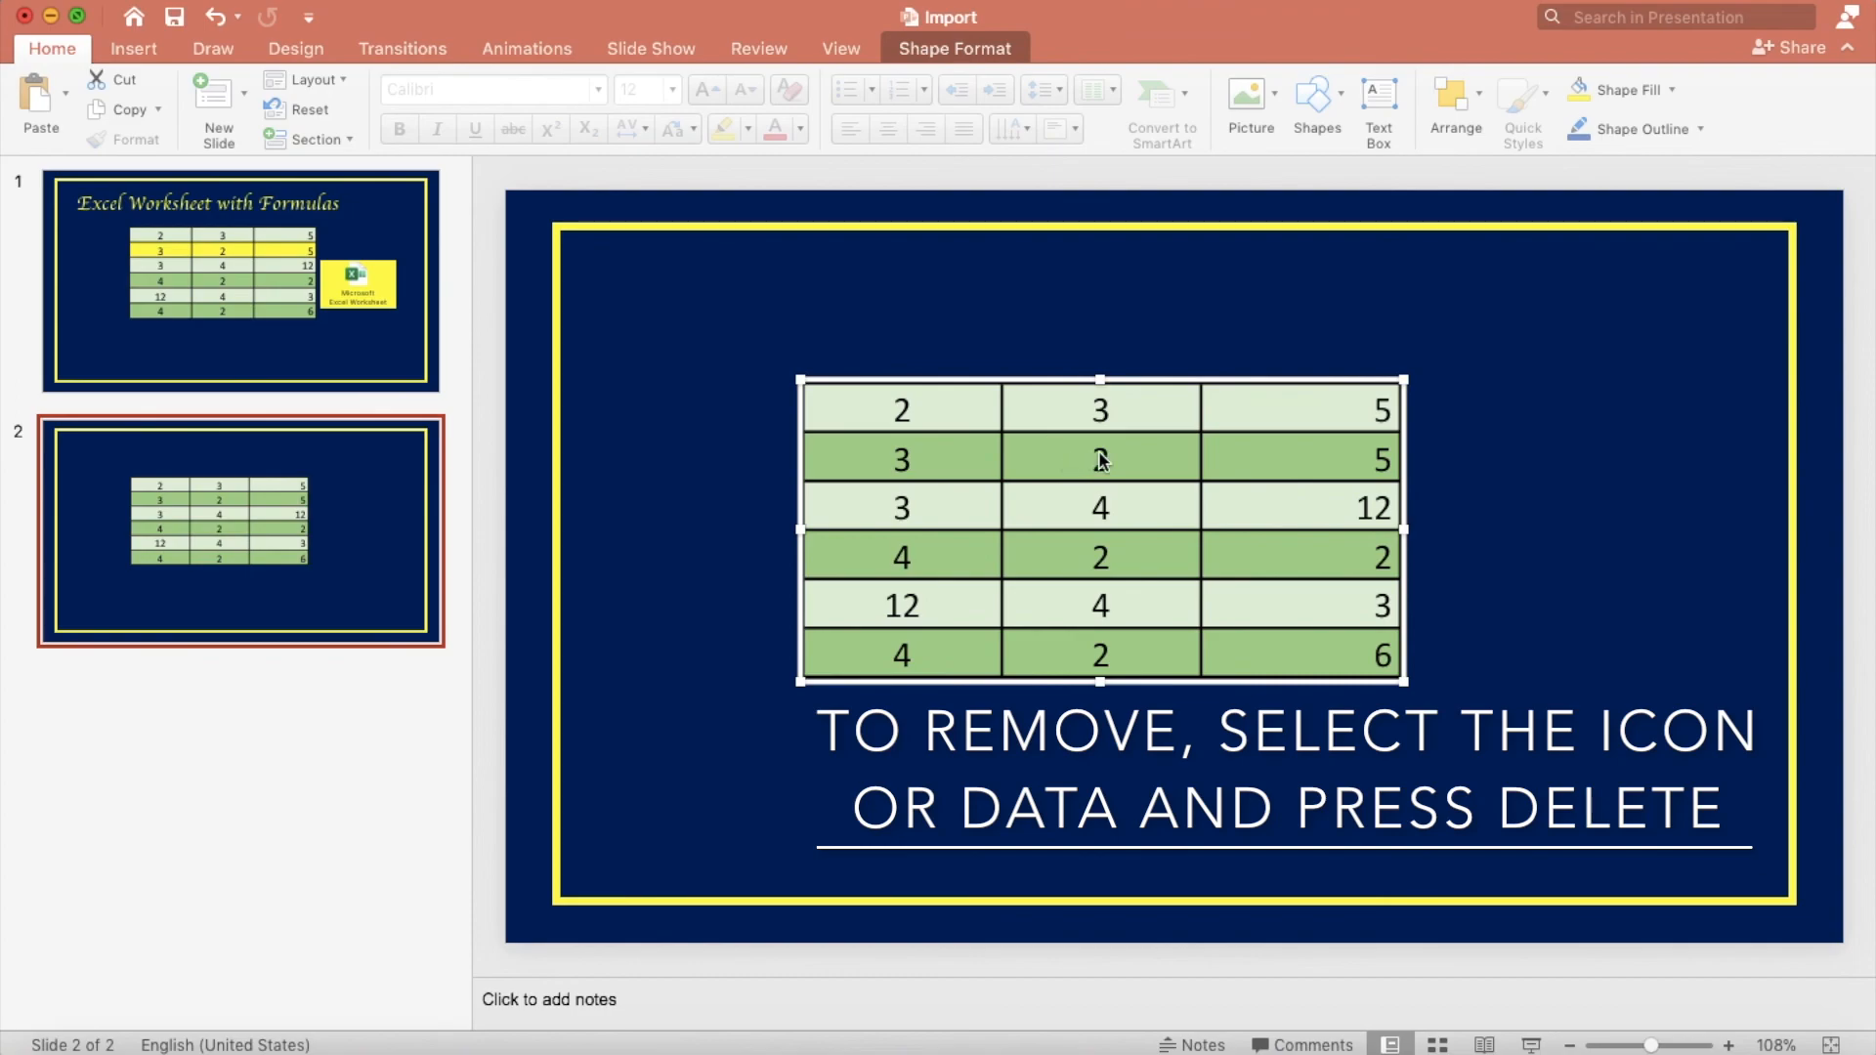
mouse_move(1247, 356)
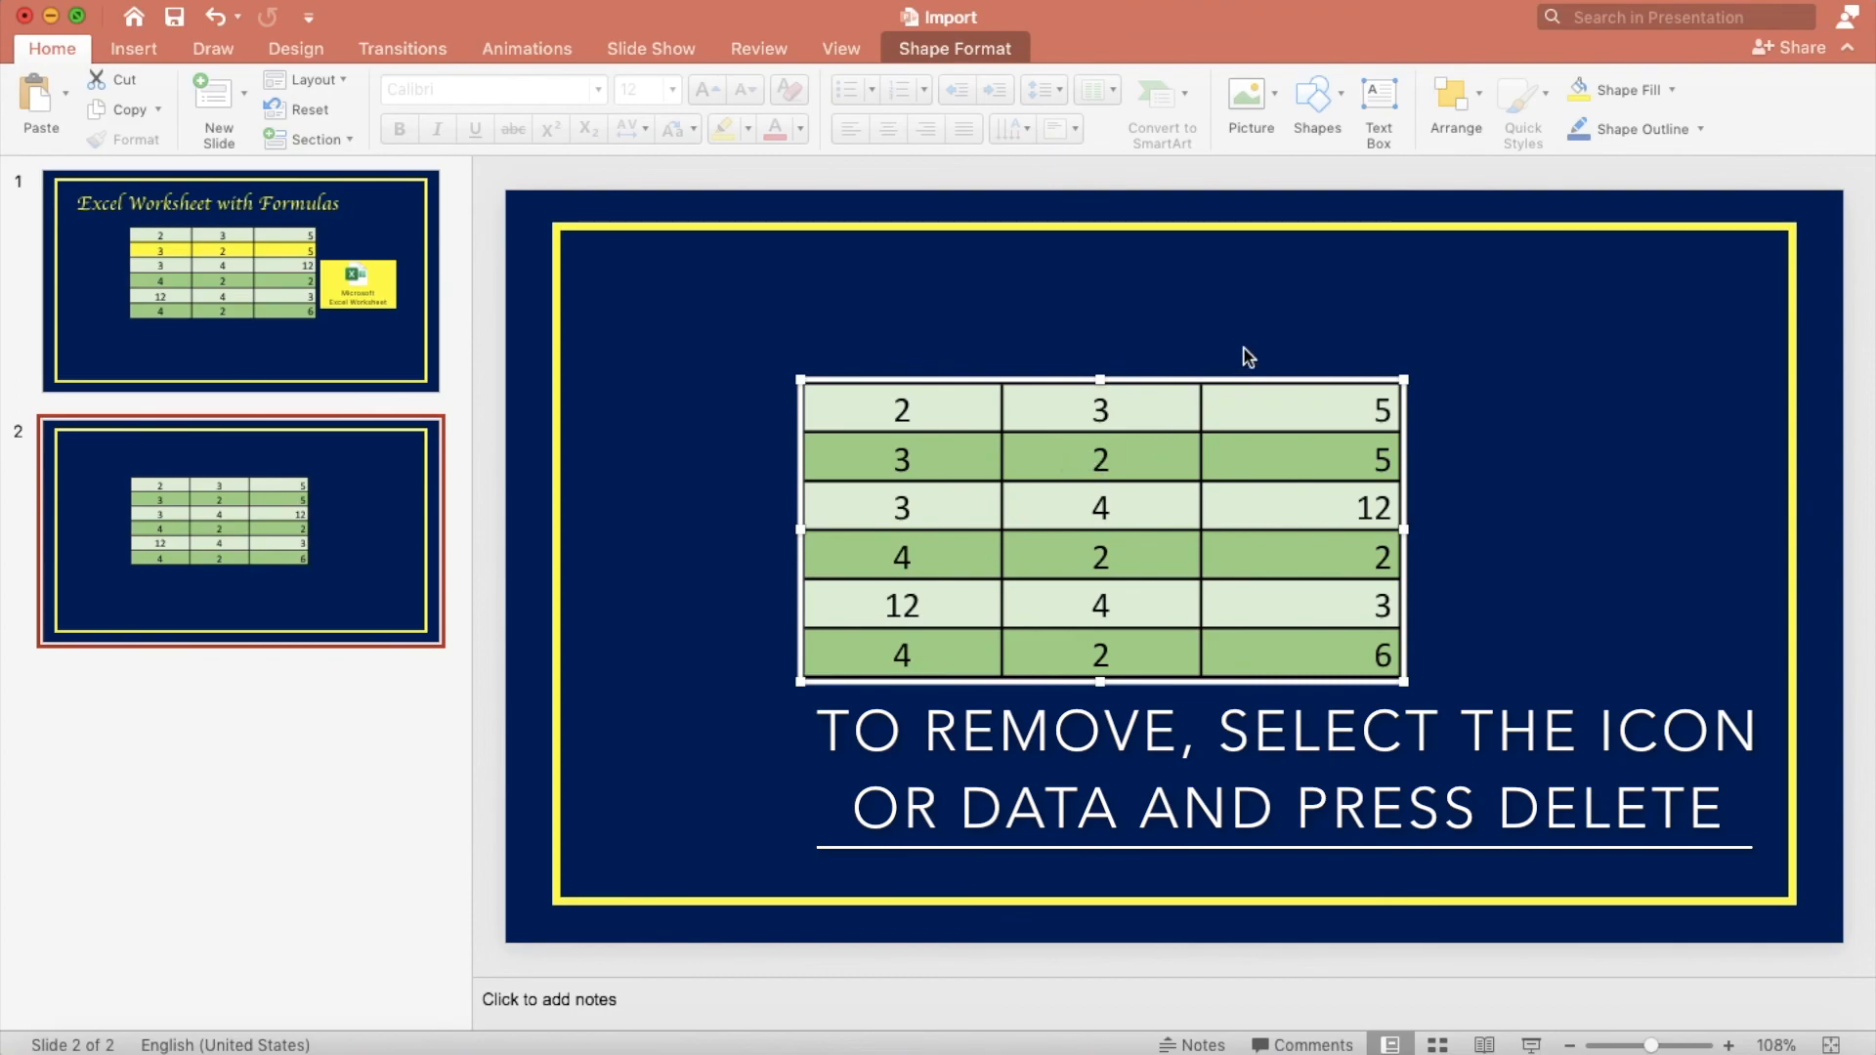